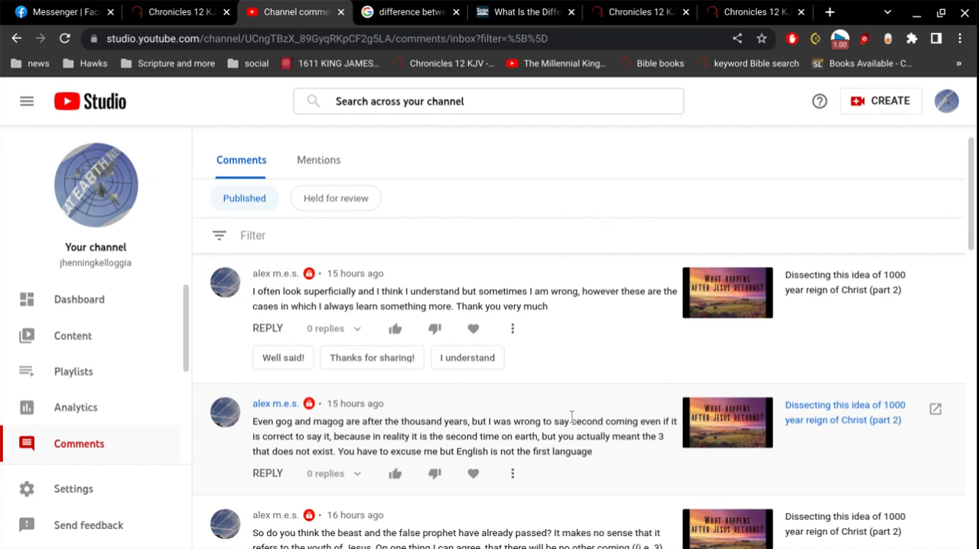
# Step: Switch to the BibleGateway tab showing the empty Chronicles 12 search
pyautogui.click(641, 11)
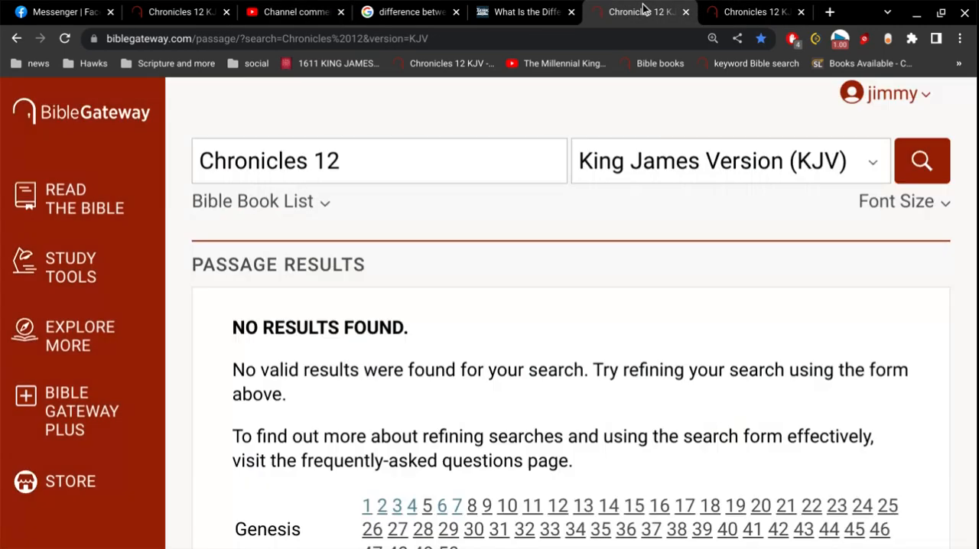
# Step: Search BibleGateway's KJV for 'magog', getting five results starting with Genesis 10:2
pyautogui.doubleClick(325, 160)
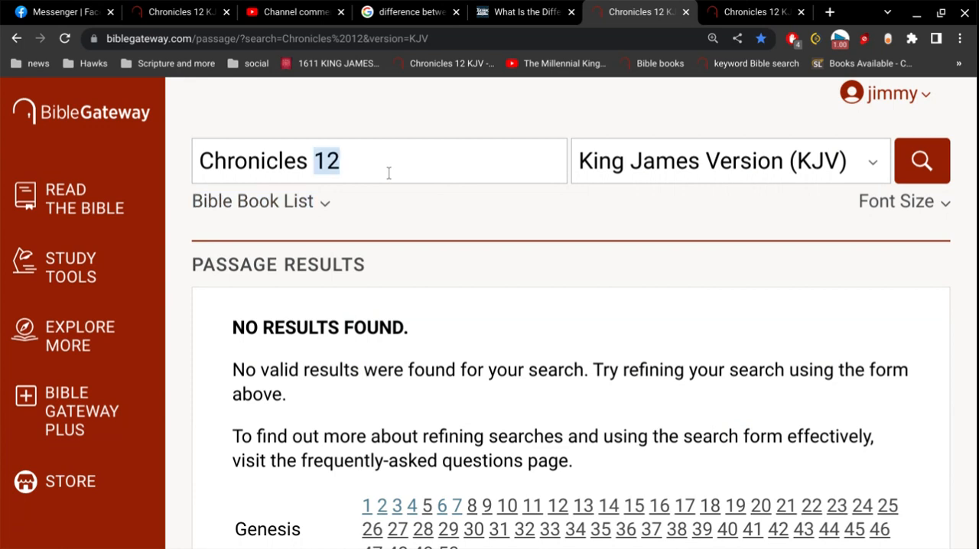
pyautogui.write('g')
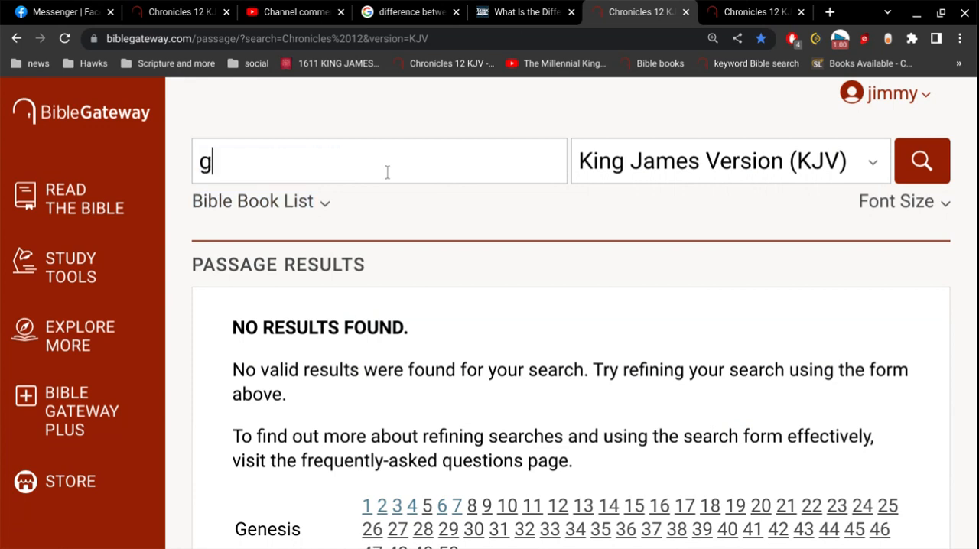
pyautogui.write('og')
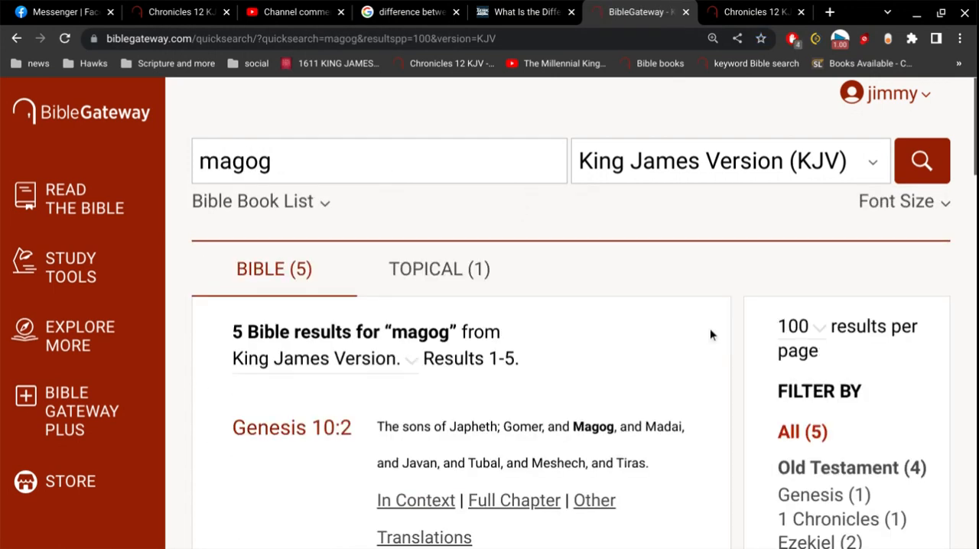
pyautogui.scroll(-3)
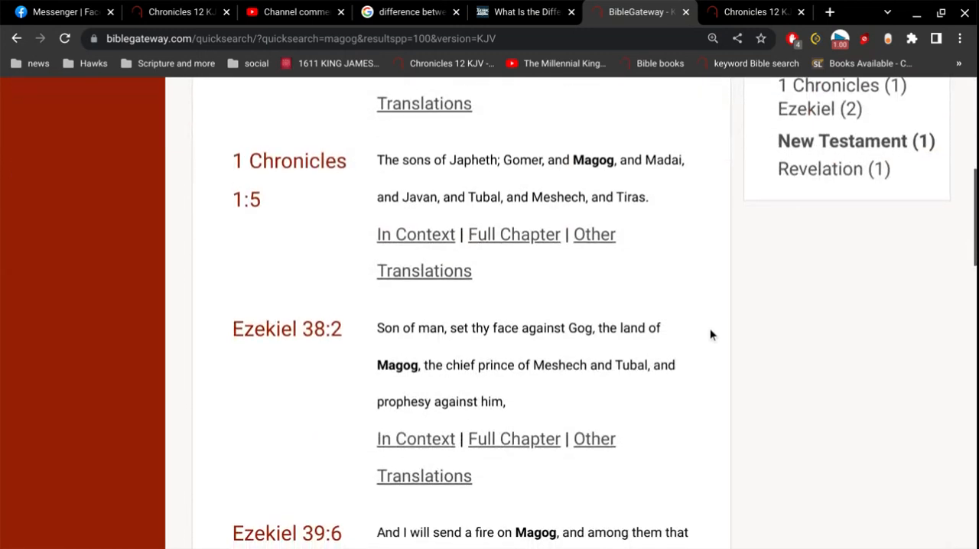
pyautogui.scroll(-3)
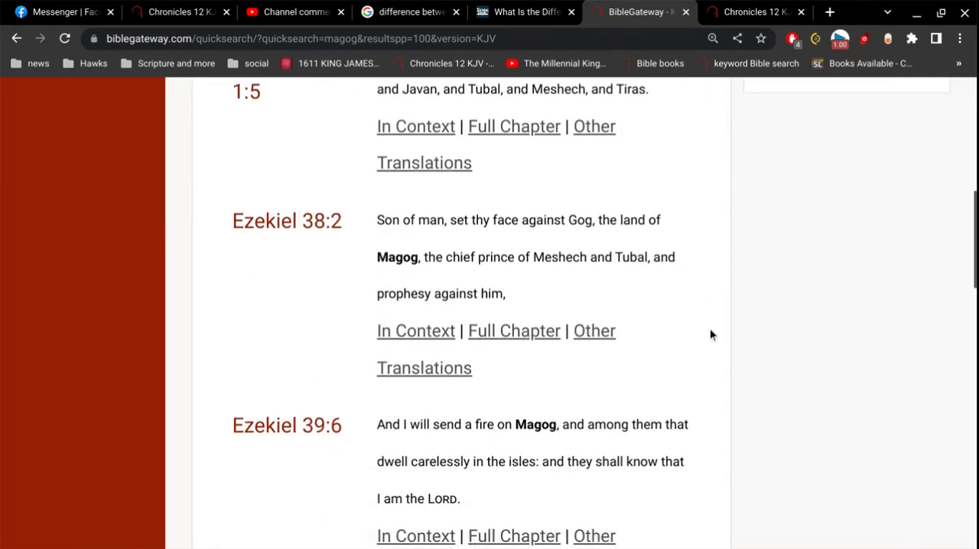
pyautogui.scroll(-3)
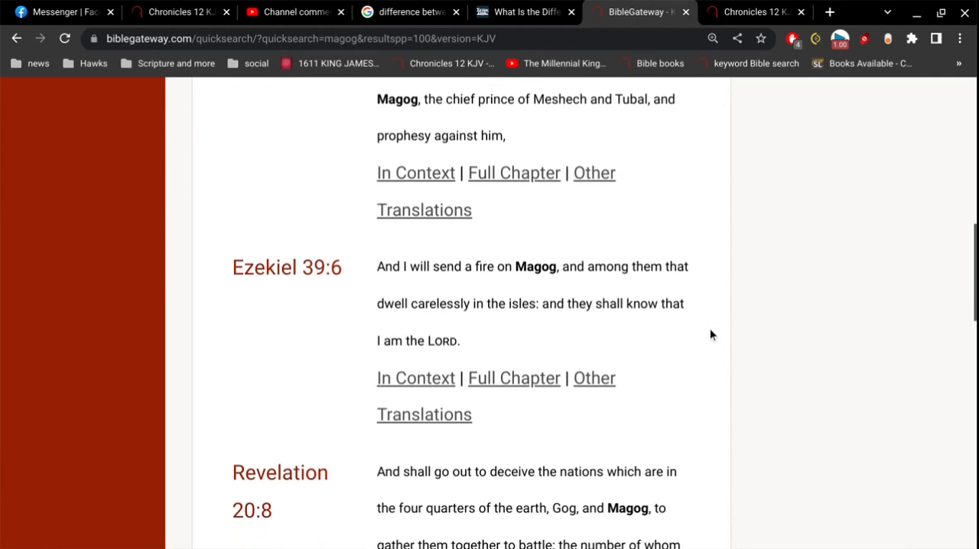
pyautogui.scroll(-3)
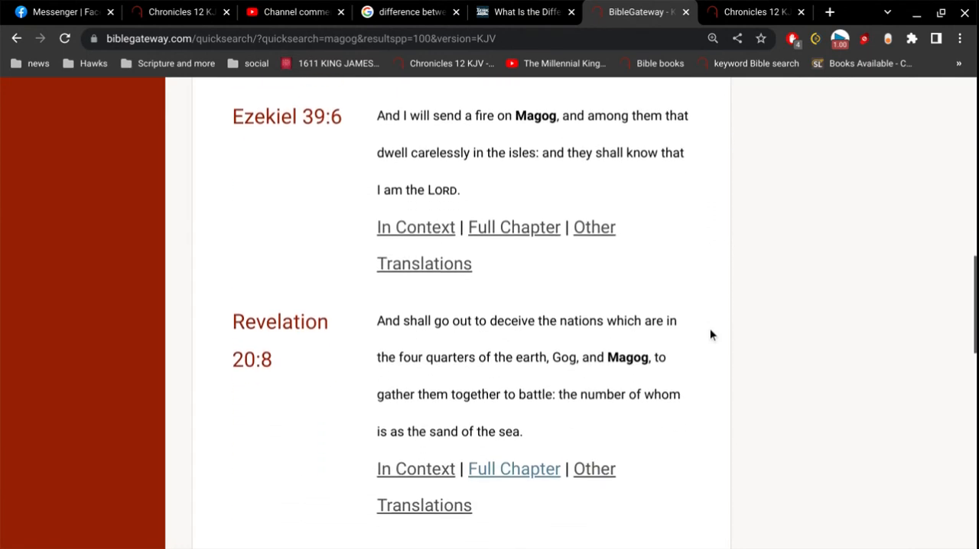
pyautogui.scroll(-3)
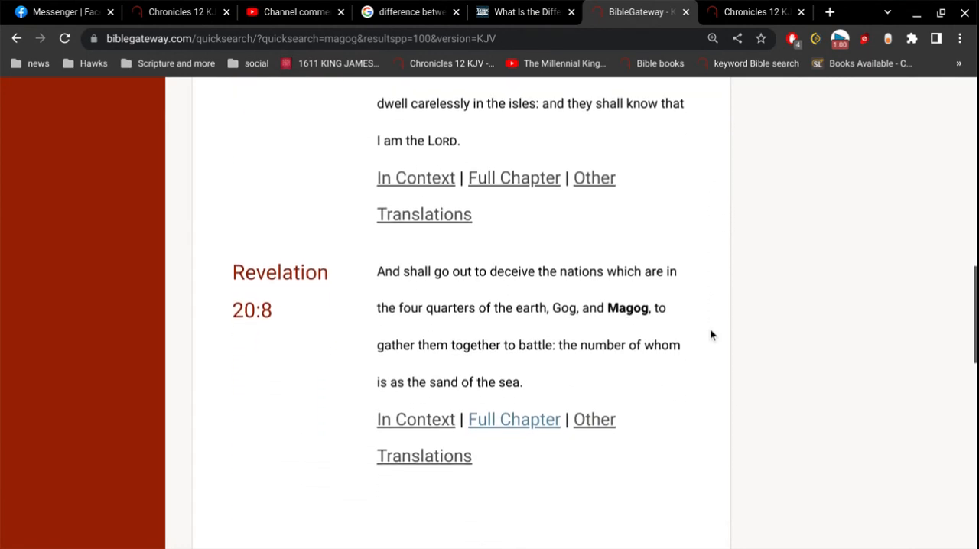
pyautogui.scroll(-3)
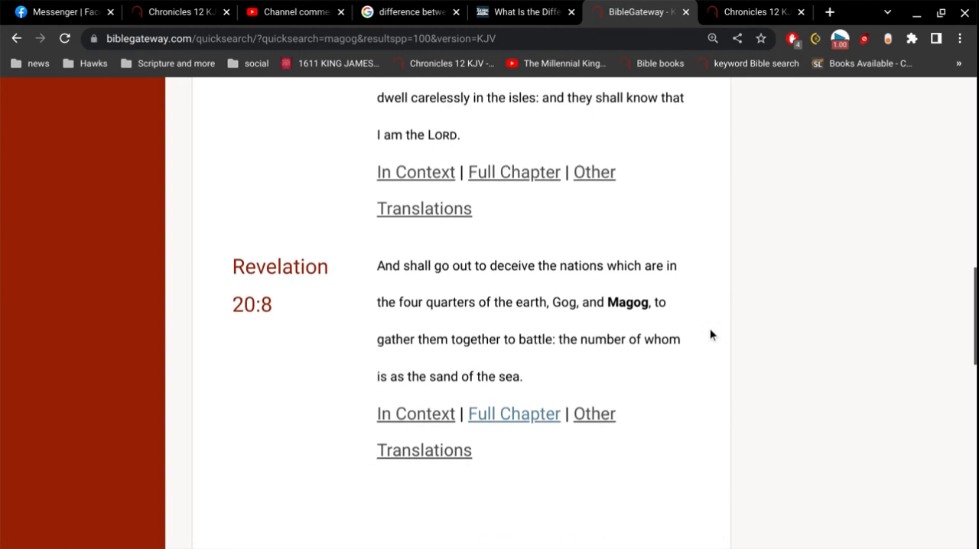
pyautogui.scroll(-3)
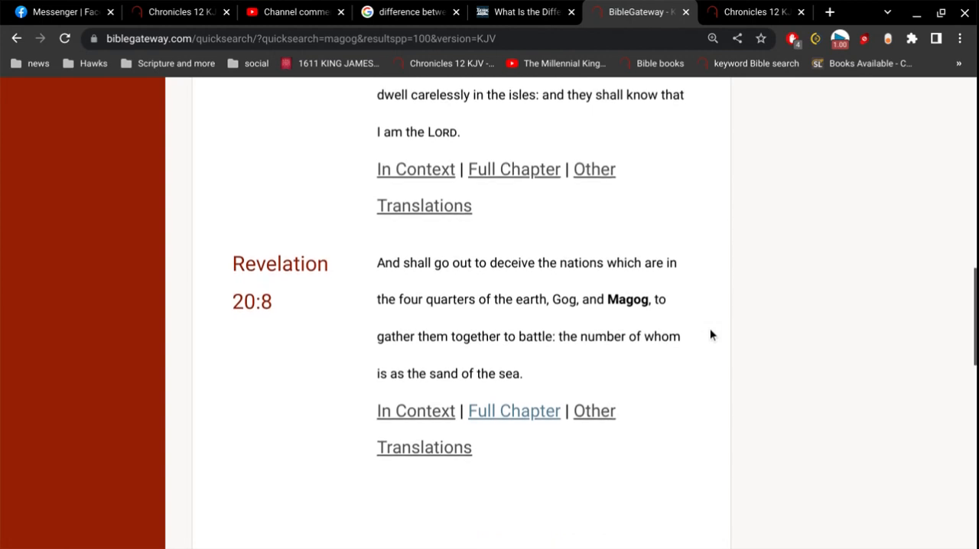
pyautogui.scroll(-3)
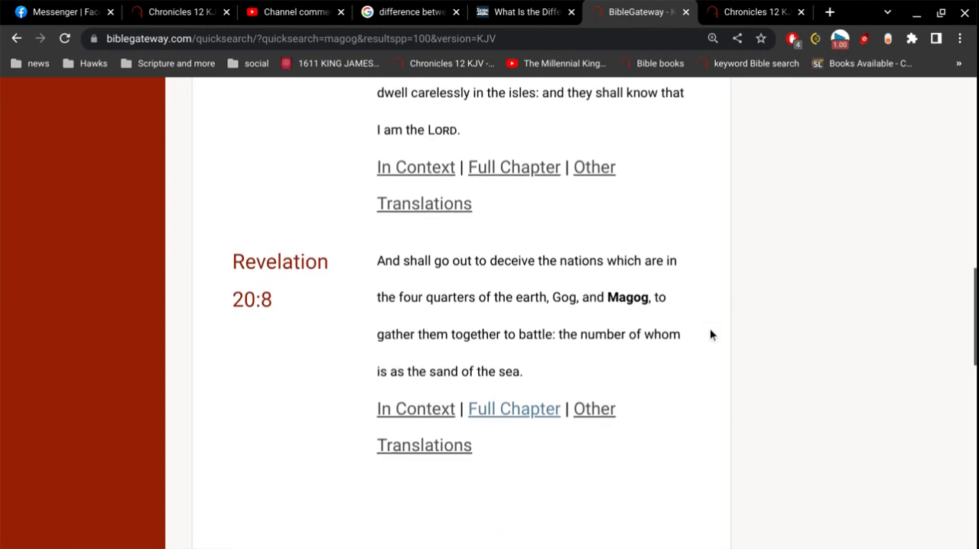
pyautogui.scroll(-3)
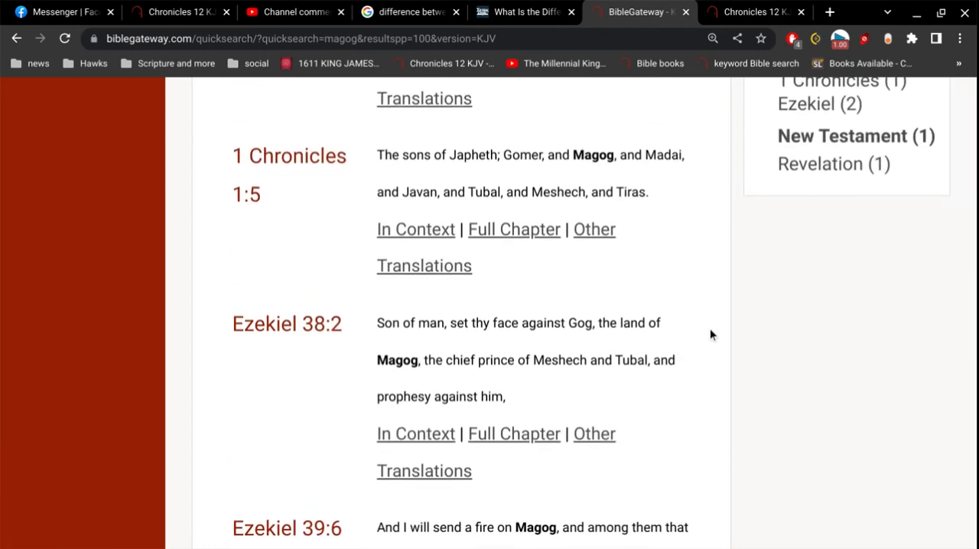
pyautogui.click(290, 12)
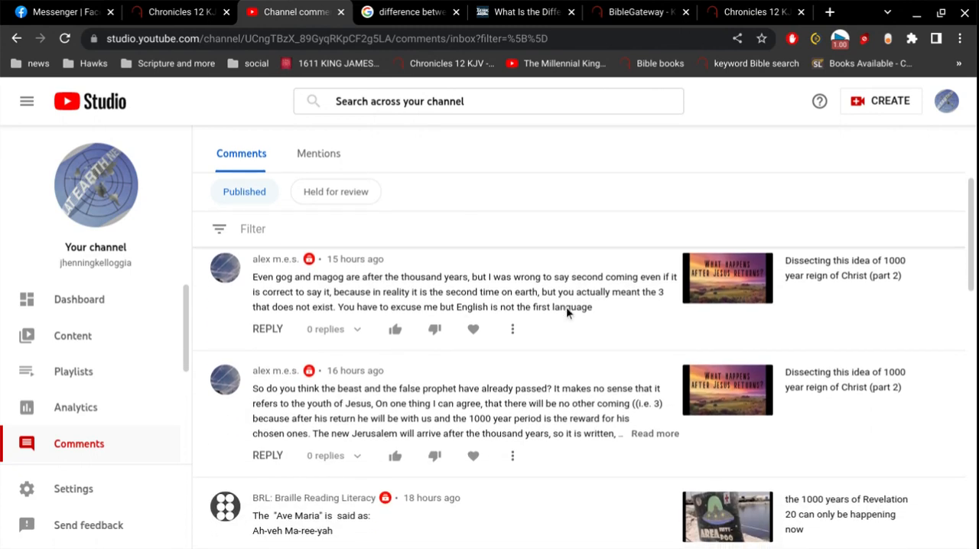
pyautogui.click(637, 11)
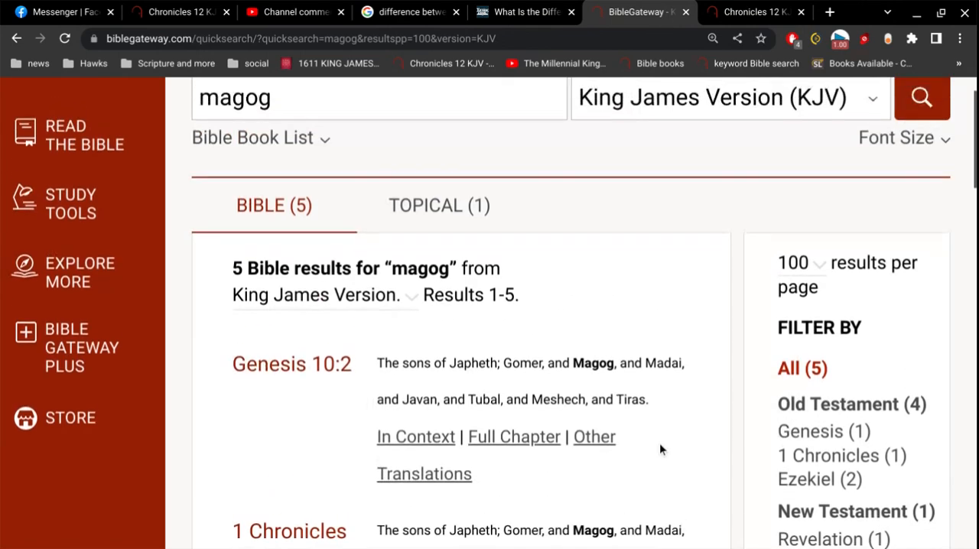
# Step: Highlight the Revelation 20:8 verse text, then go back to the YouTube Studio comments
pyautogui.scroll(-3)
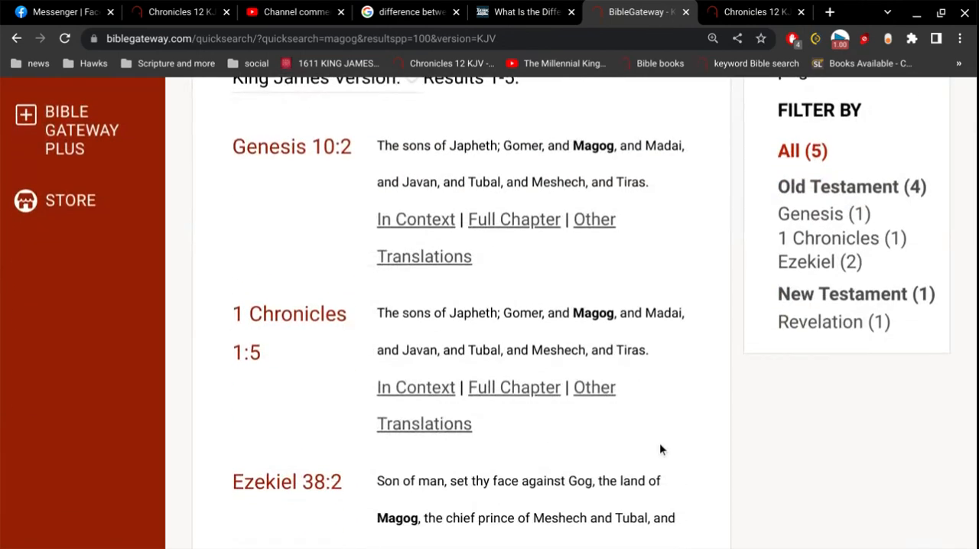
pyautogui.scroll(-3)
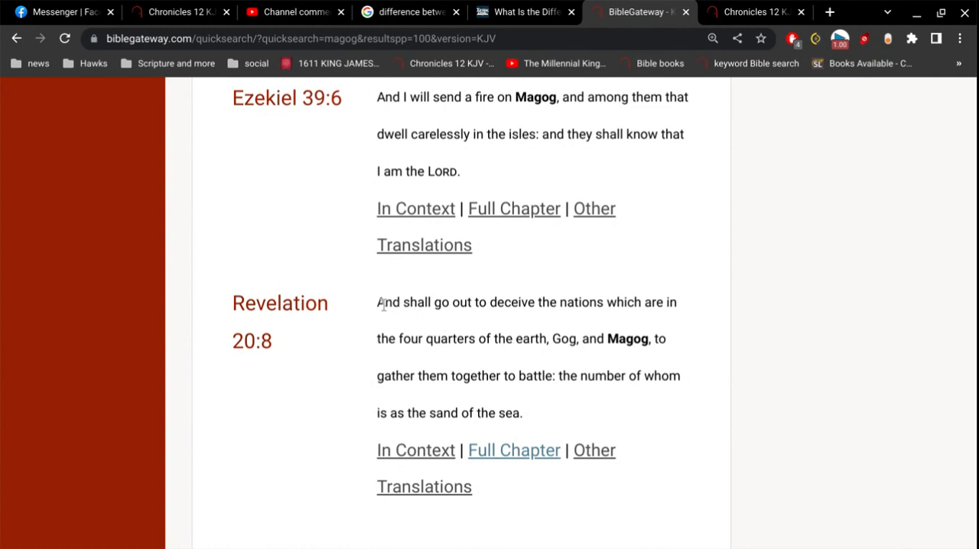
pyautogui.moveTo(379, 302); pyautogui.dragTo(655, 391)
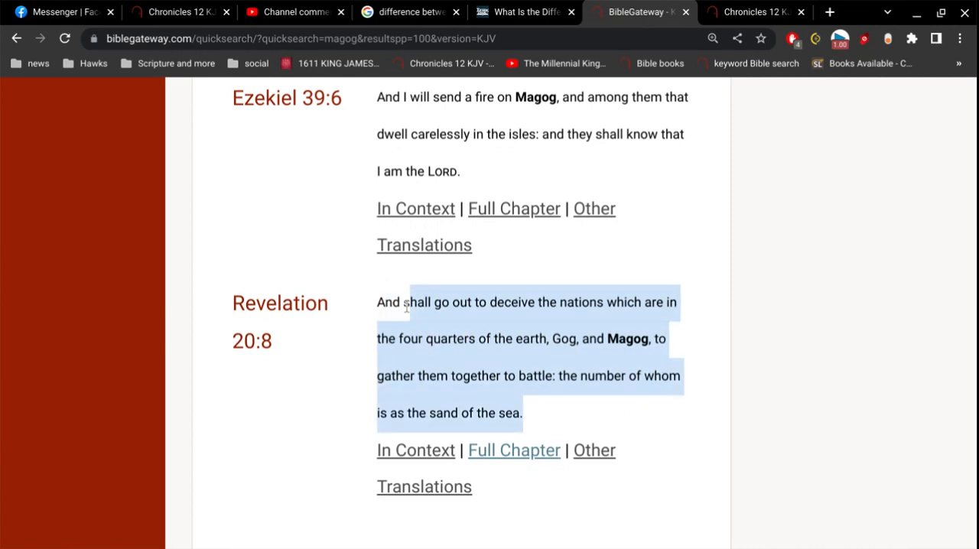
pyautogui.click(534, 395)
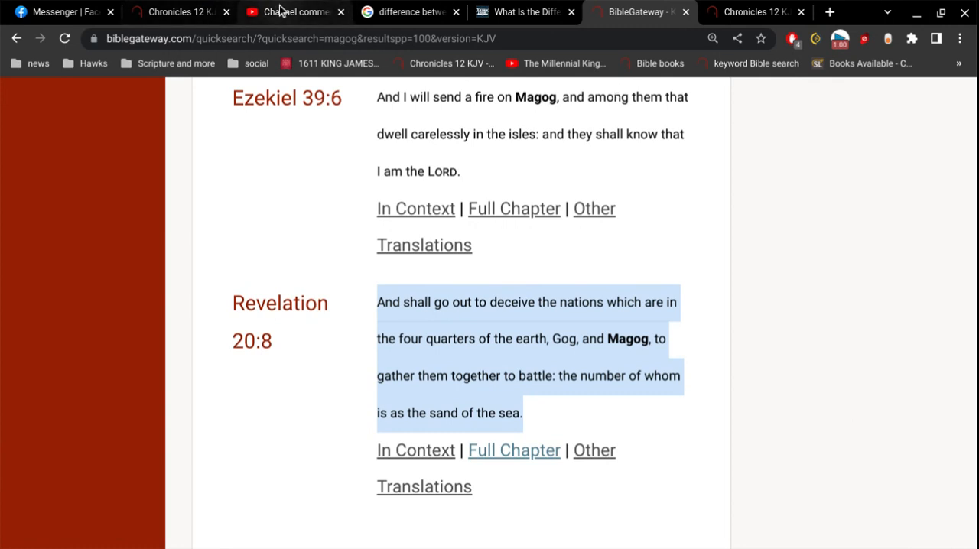
pyautogui.click(294, 11)
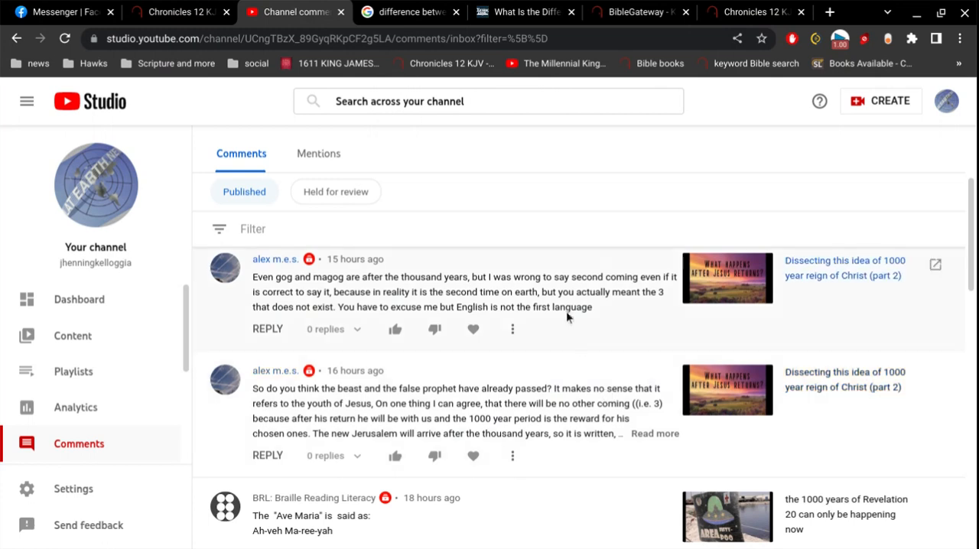
pyautogui.moveTo(346, 289)
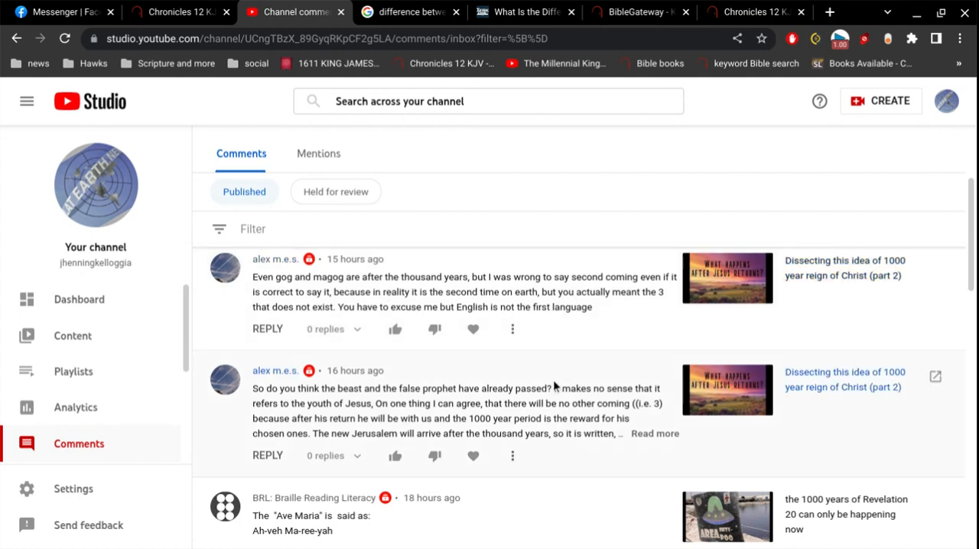
pyautogui.scroll(-3)
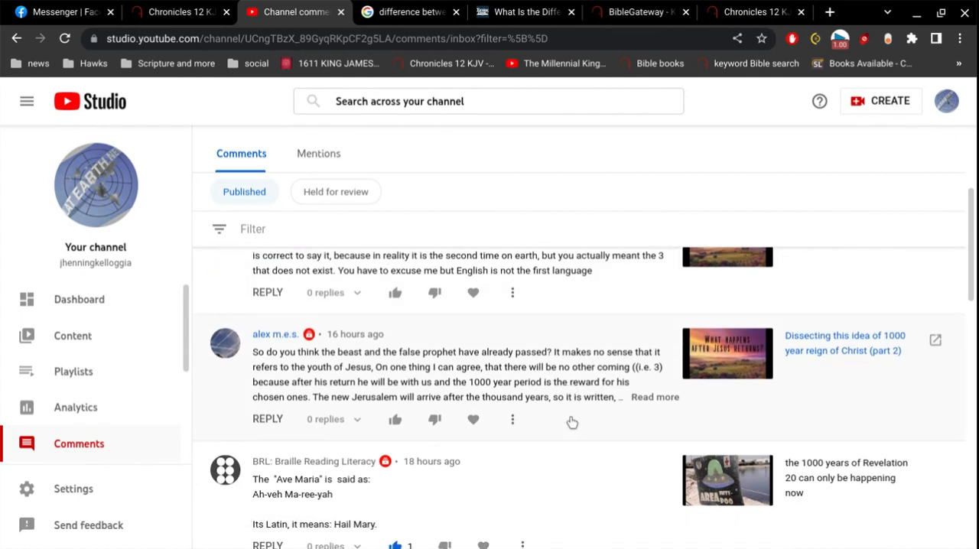
pyautogui.scroll(-3)
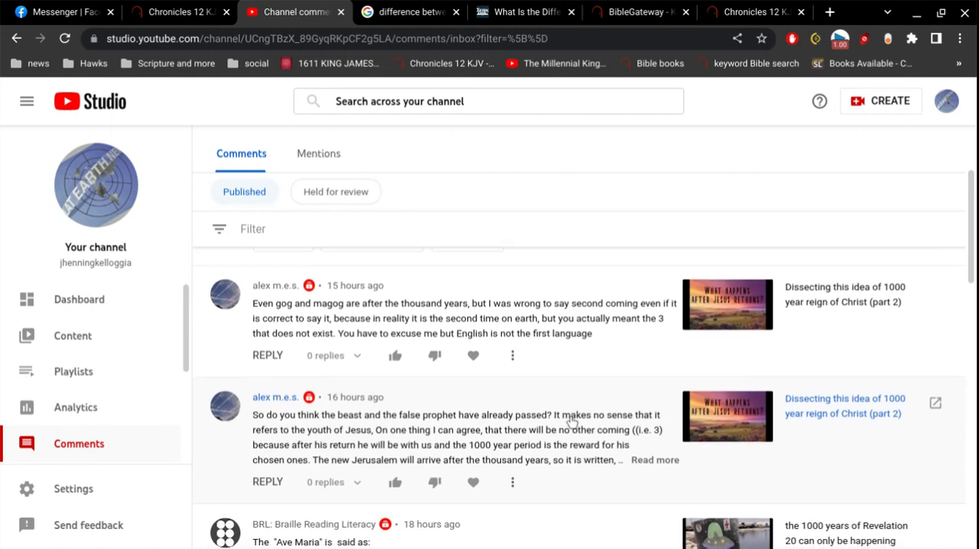
pyautogui.scroll(-3)
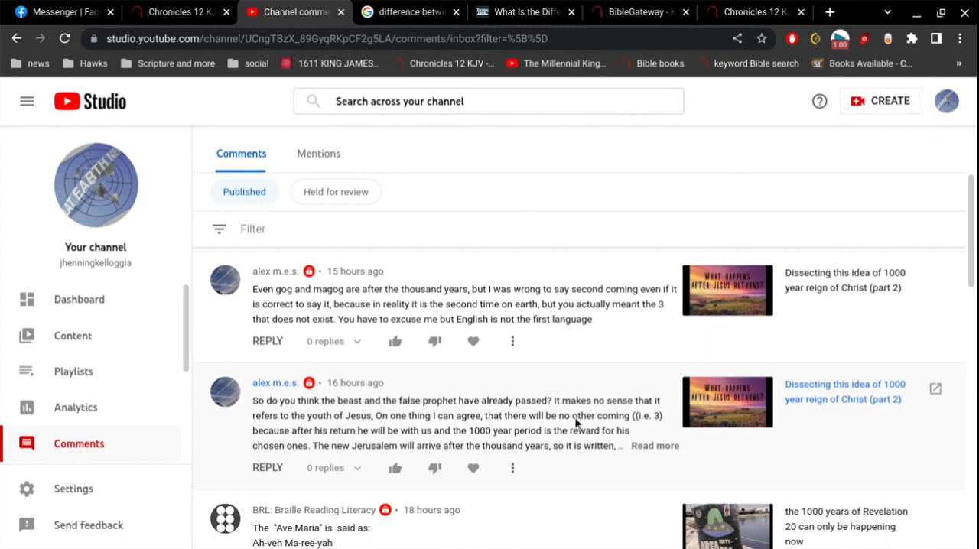
pyautogui.moveTo(587, 426)
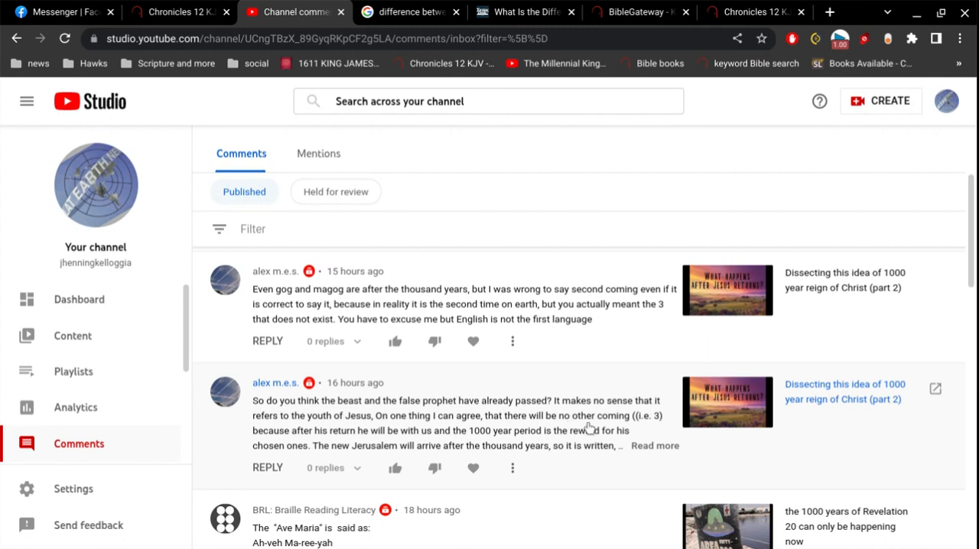
pyautogui.click(654, 446)
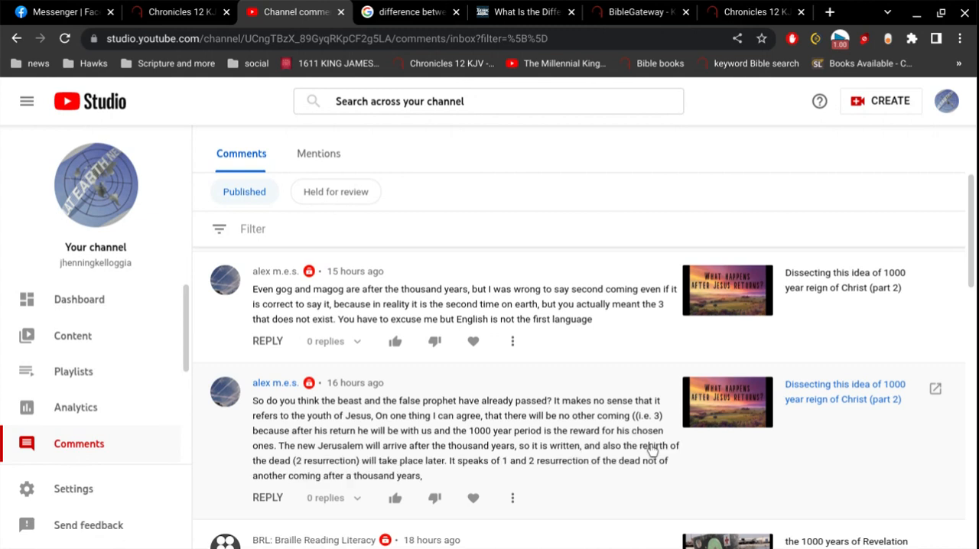
pyautogui.scroll(-3)
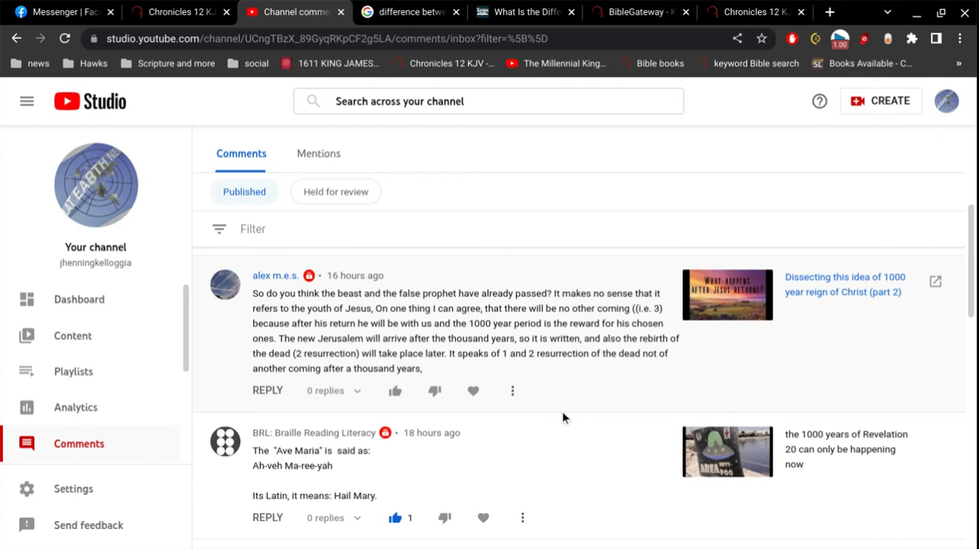
# Step: Replace the BibleGateway search with 'false prophet' and run the KJV search
pyautogui.click(754, 11)
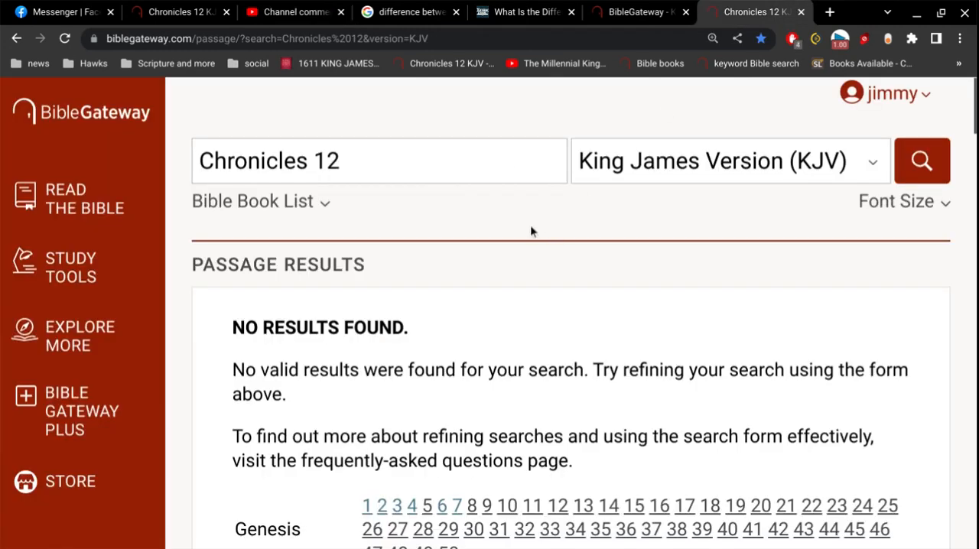
pyautogui.press('BackSpace')
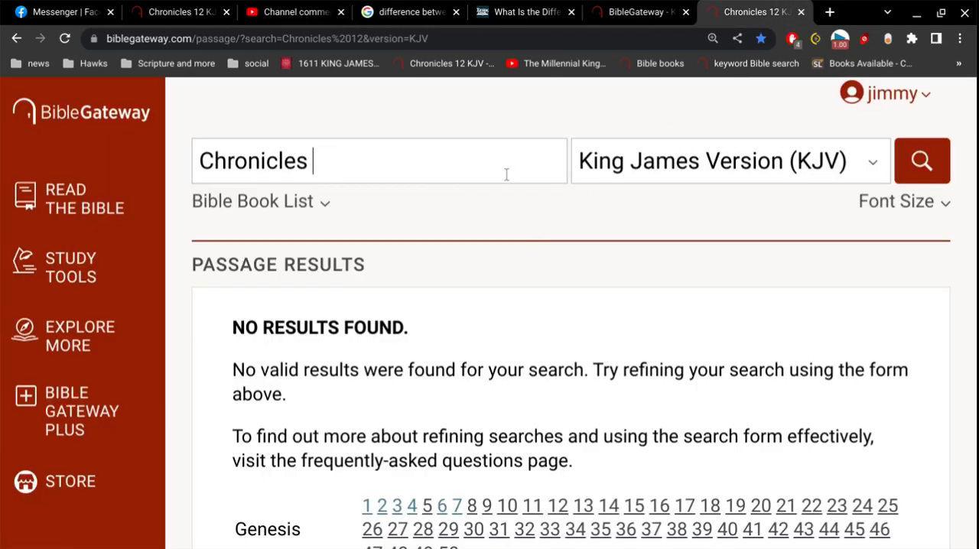
pyautogui.write('false prophet')
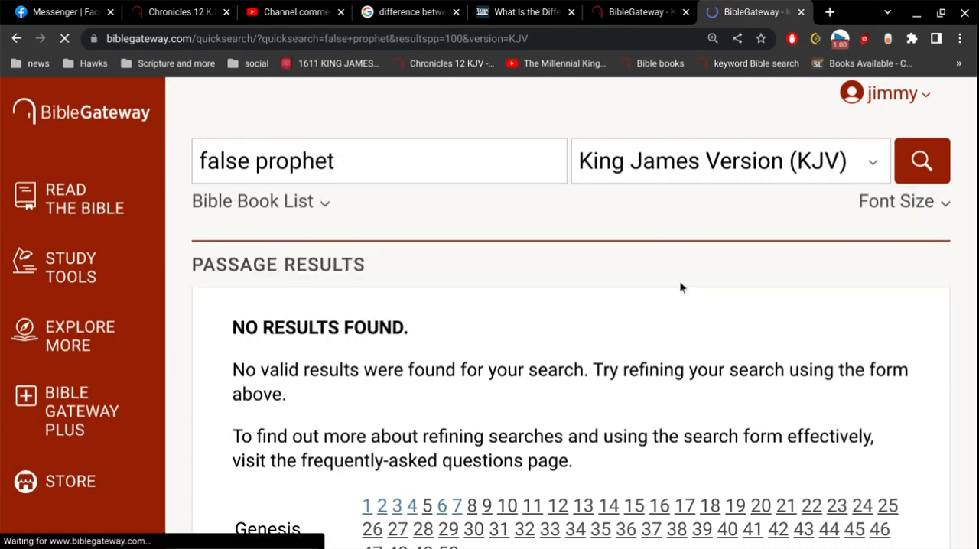
pyautogui.click(922, 160)
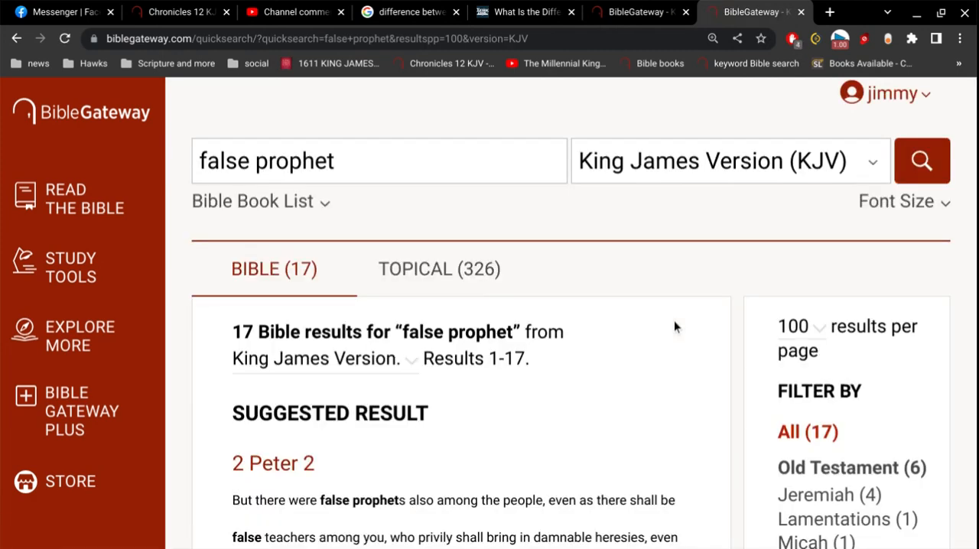
# Step: Read through the 17 results down to Revelation 19:20 and 20:10
pyautogui.scroll(-3)
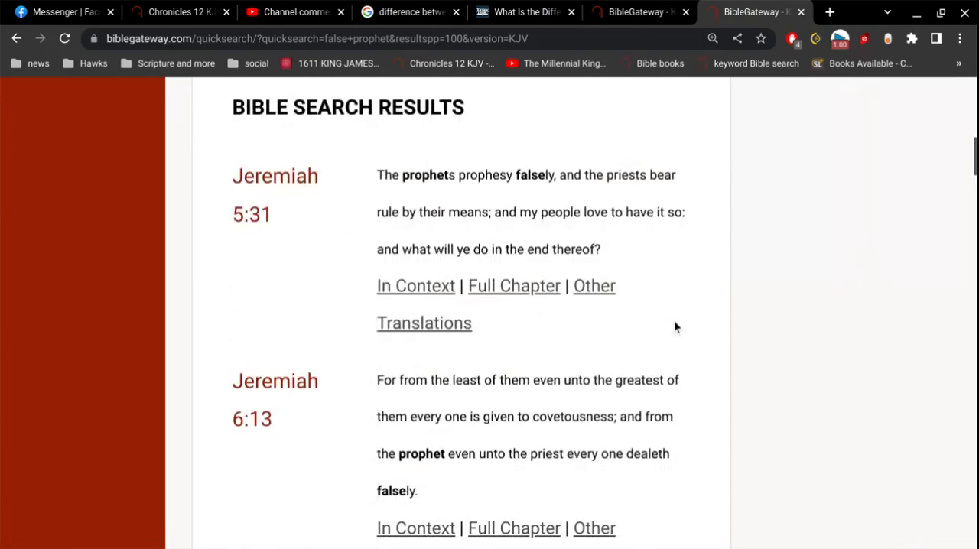
pyautogui.scroll(-3)
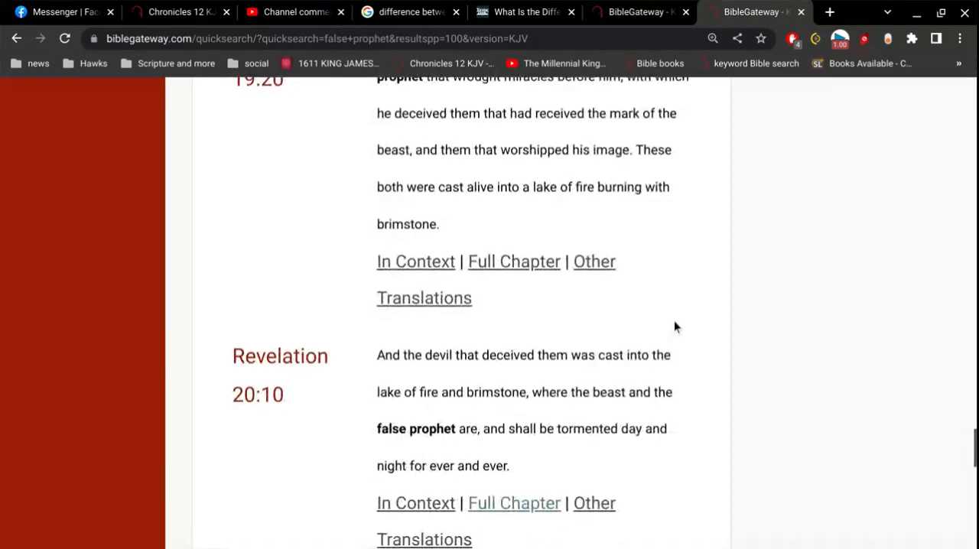
pyautogui.scroll(-3)
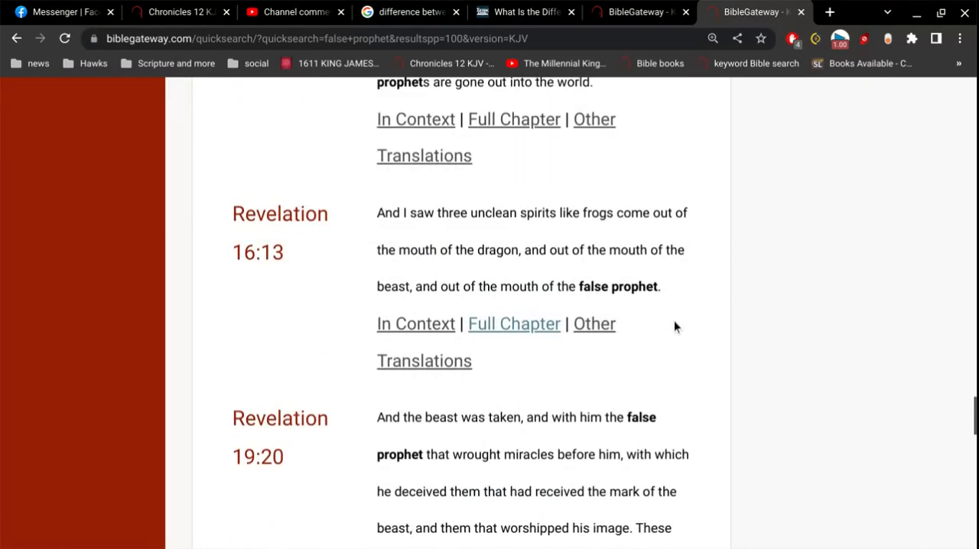
pyautogui.scroll(3)
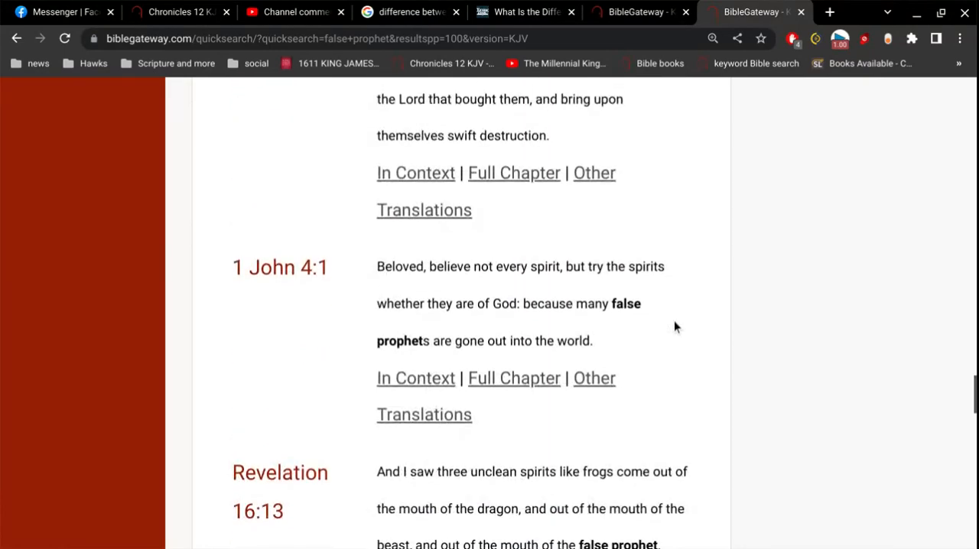
pyautogui.scroll(-3)
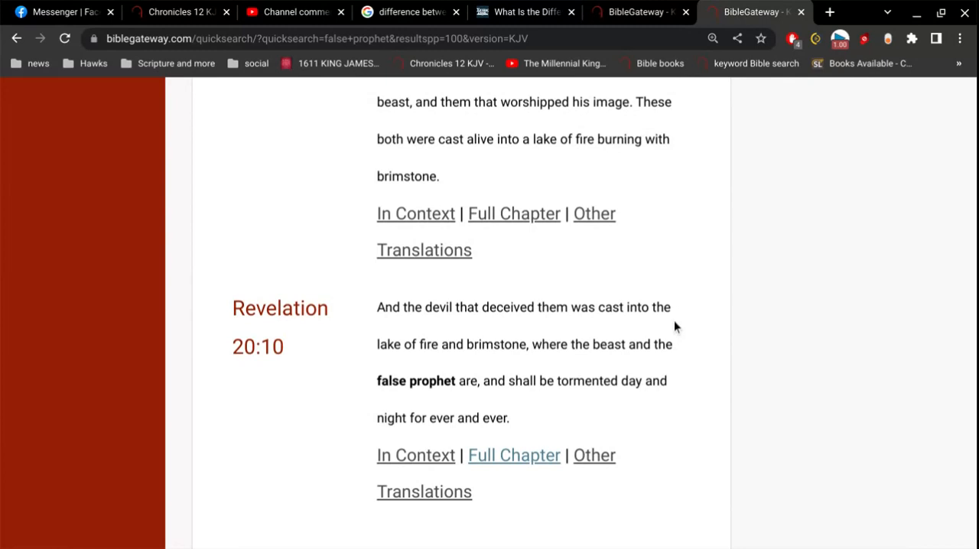
pyautogui.scroll(-3)
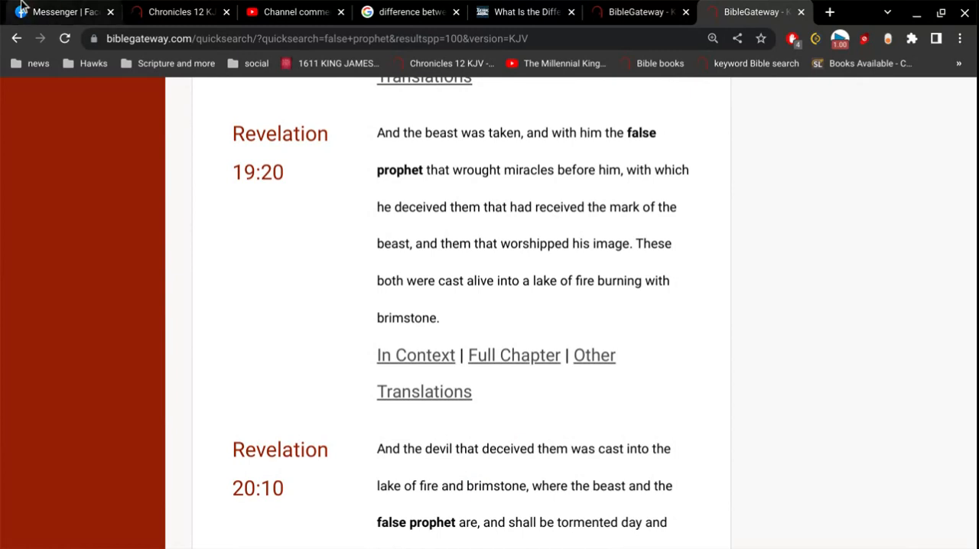
# Step: Return to YouTube Studio's comments showing the beast and false prophet comment
pyautogui.click(294, 12)
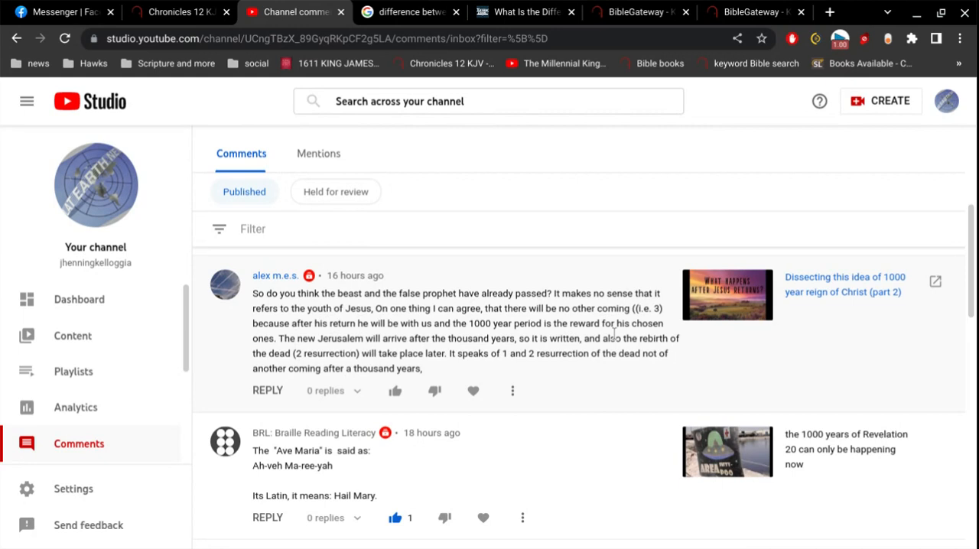
pyautogui.moveTo(583, 367)
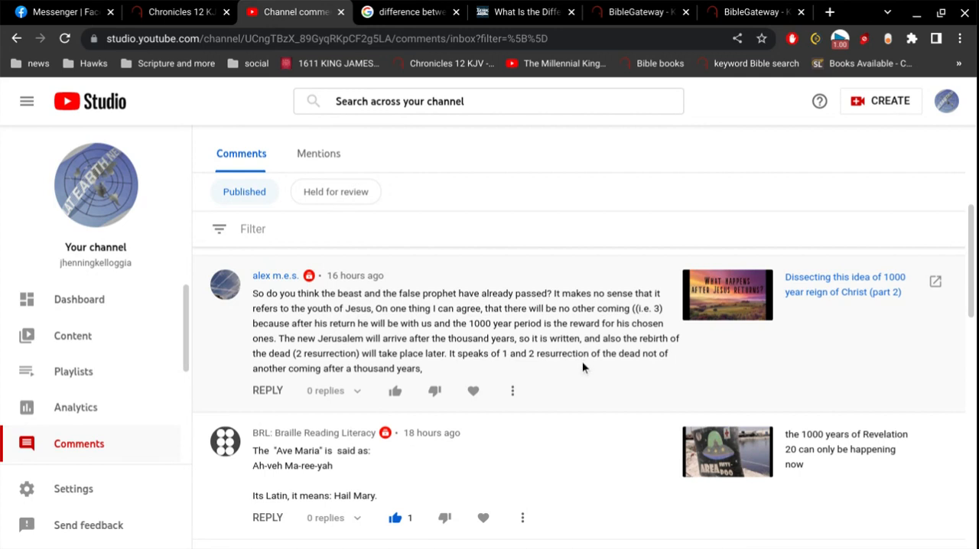
pyautogui.moveTo(485, 320)
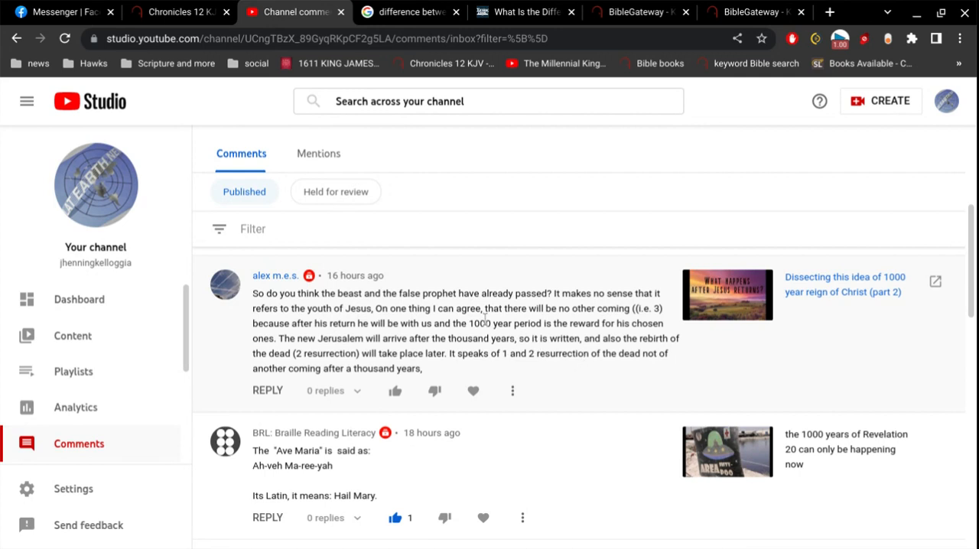
pyautogui.moveTo(433, 317)
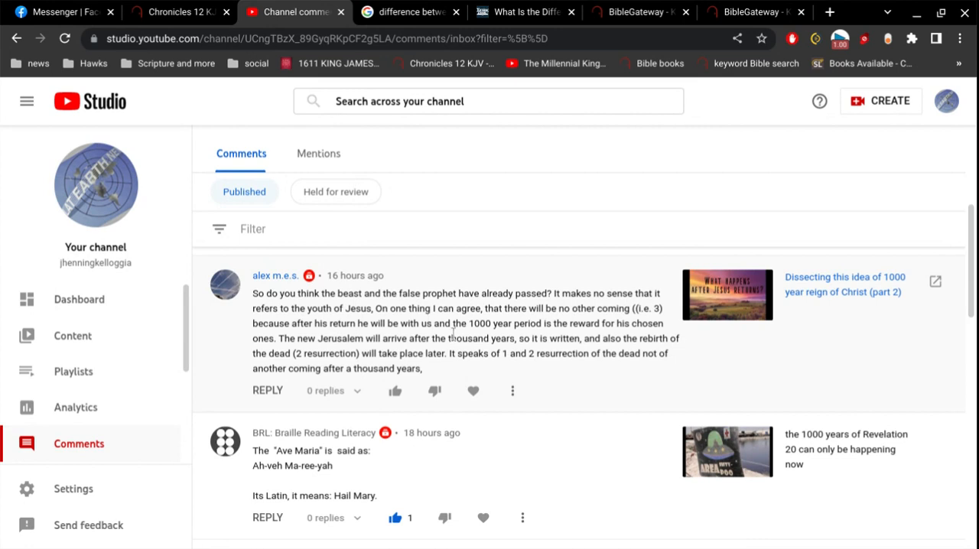
pyautogui.moveTo(478, 321)
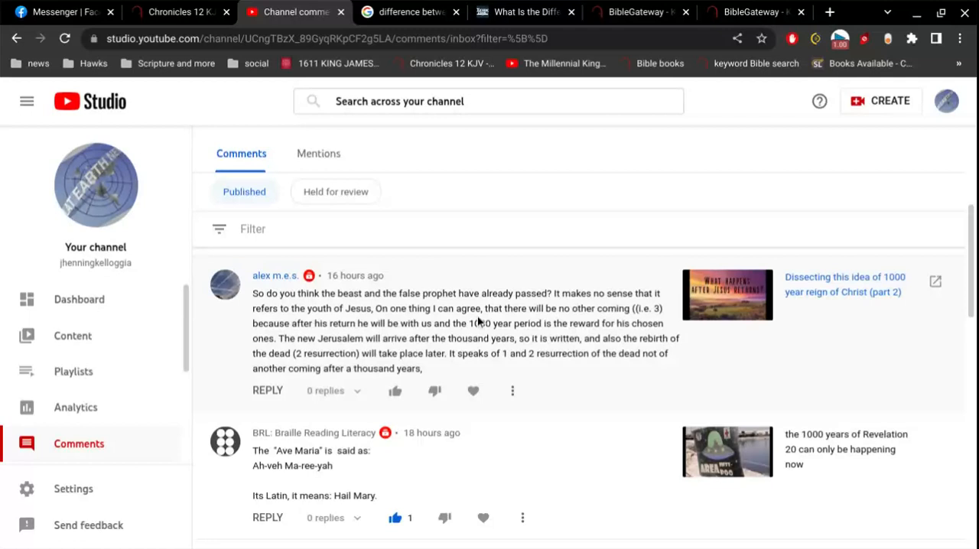
pyautogui.moveTo(512, 352)
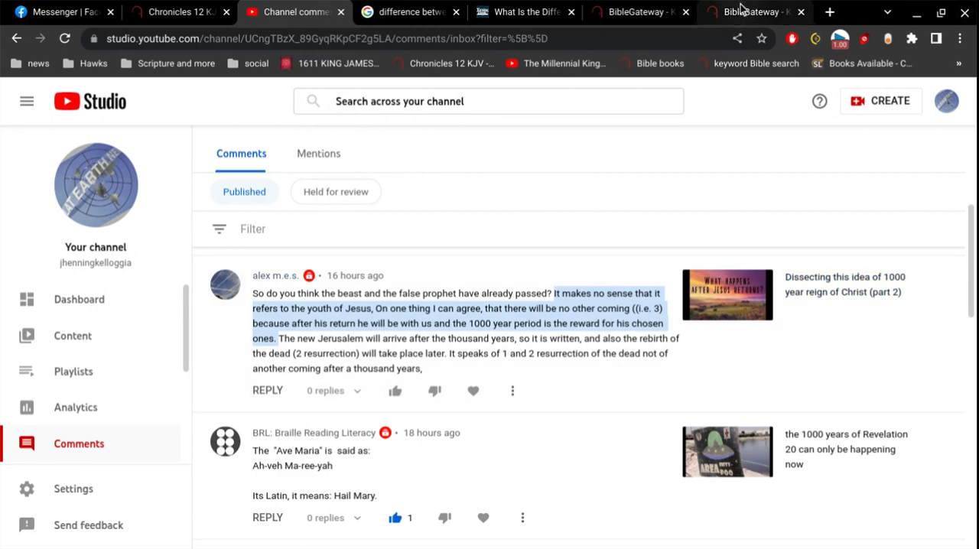
# Step: Replace the BibleGateway search words with 'built' and search the KJV
pyautogui.click(754, 12)
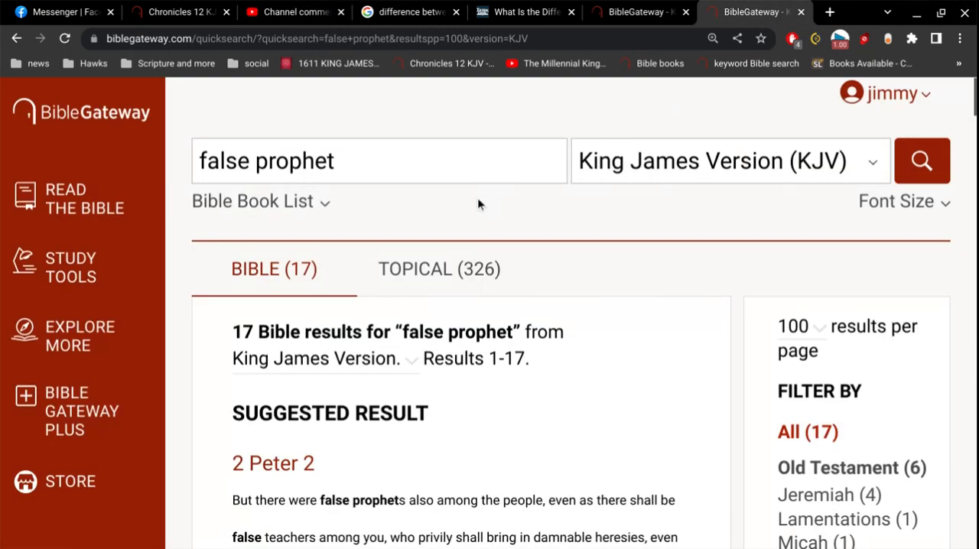
pyautogui.tripleClick(266, 161)
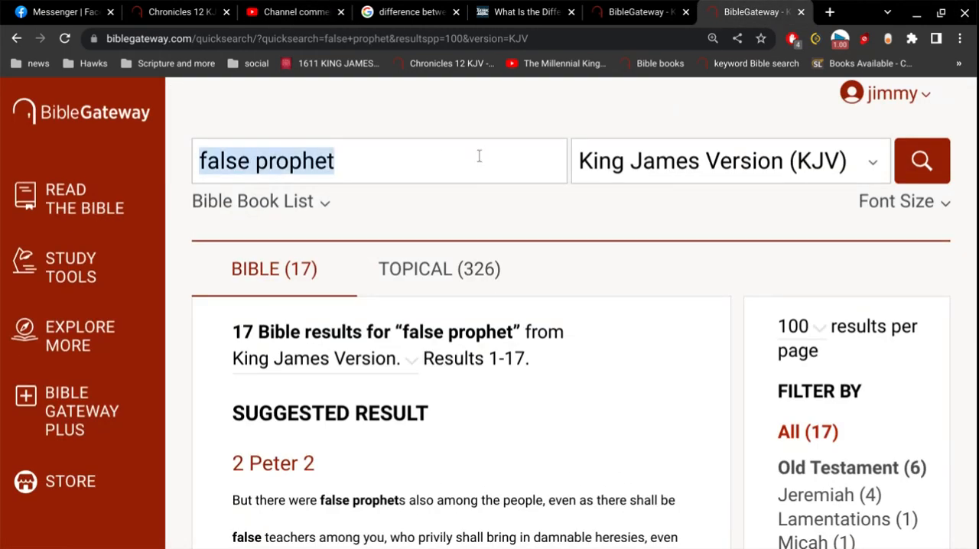
pyautogui.write('built better')
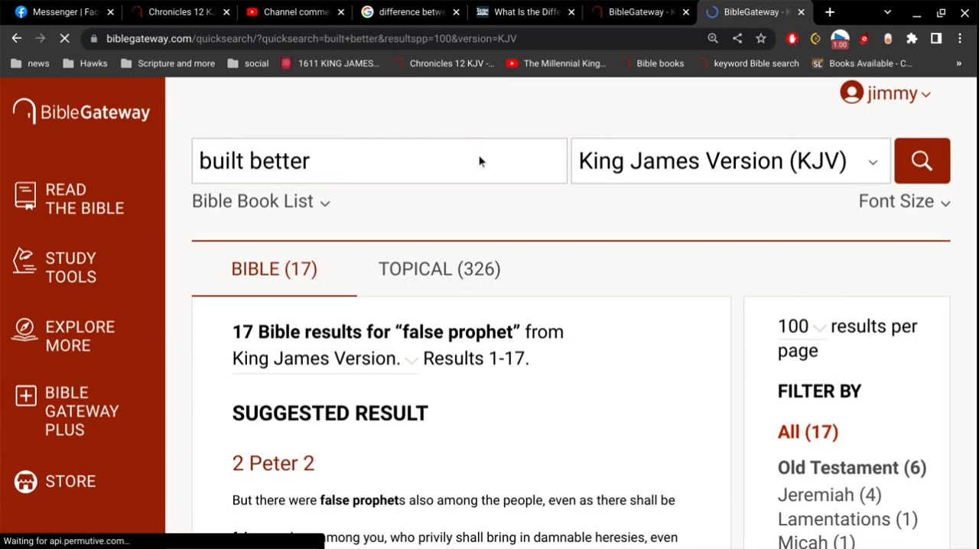
pyautogui.click(921, 160)
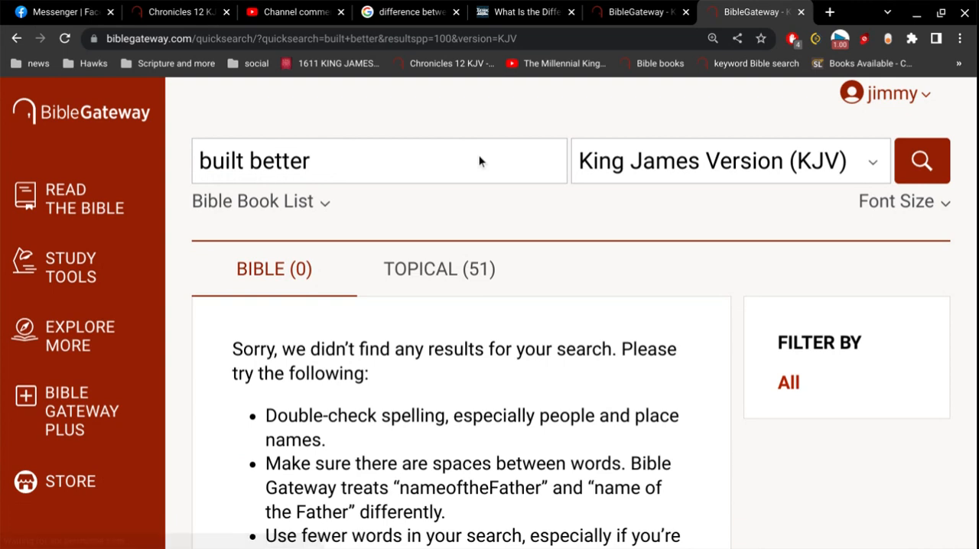
pyautogui.moveTo(439, 146)
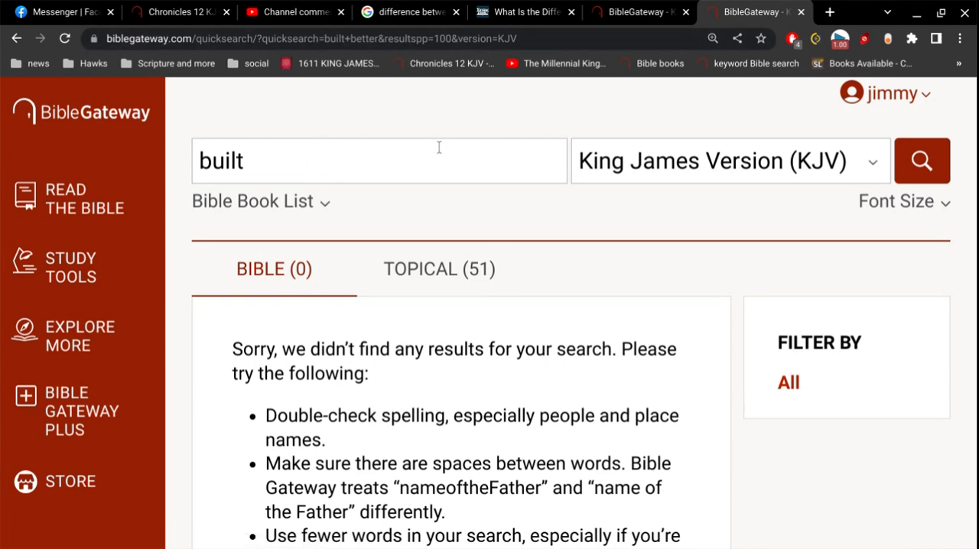
# Step: Search 'better prom' to find Hebrews 8:6, then return to the channel comments
pyautogui.write('better prom')
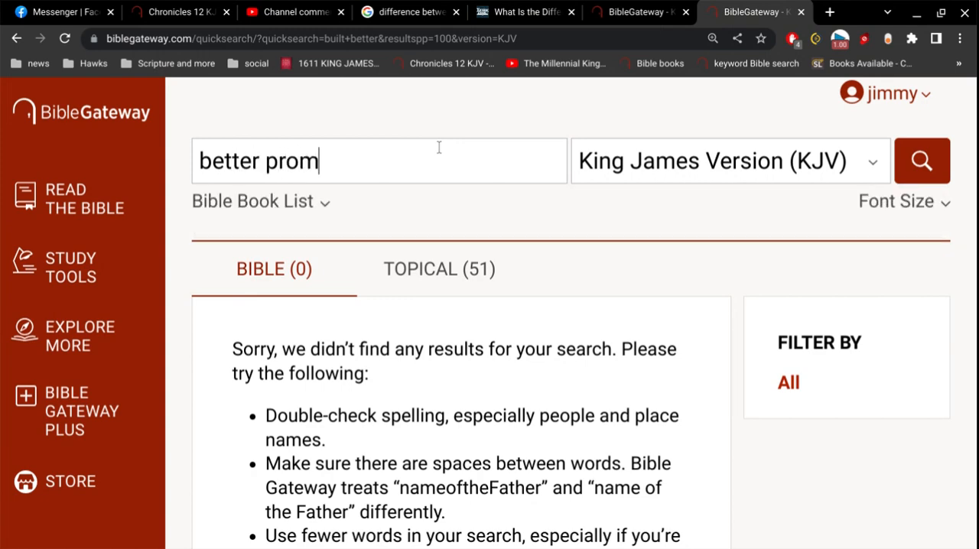
pyautogui.click(921, 160)
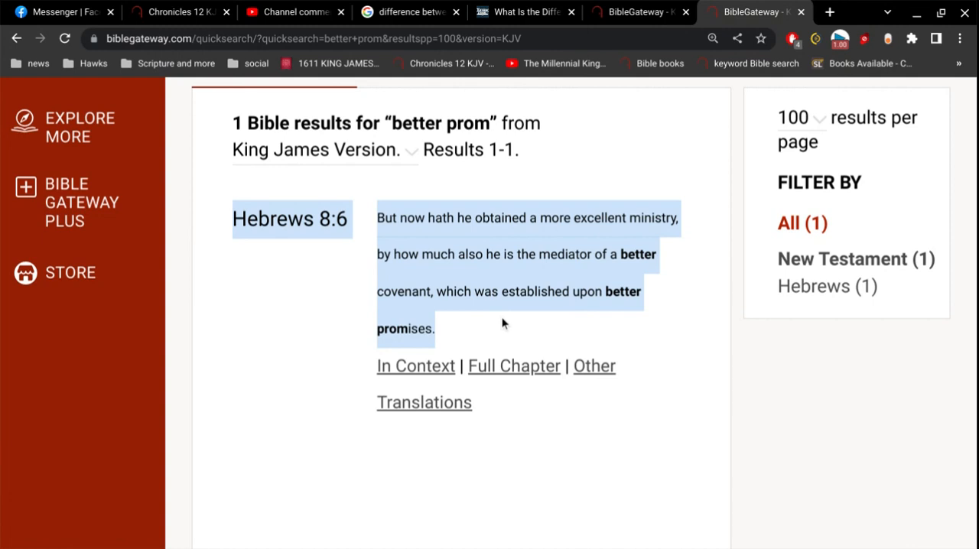
pyautogui.click(295, 12)
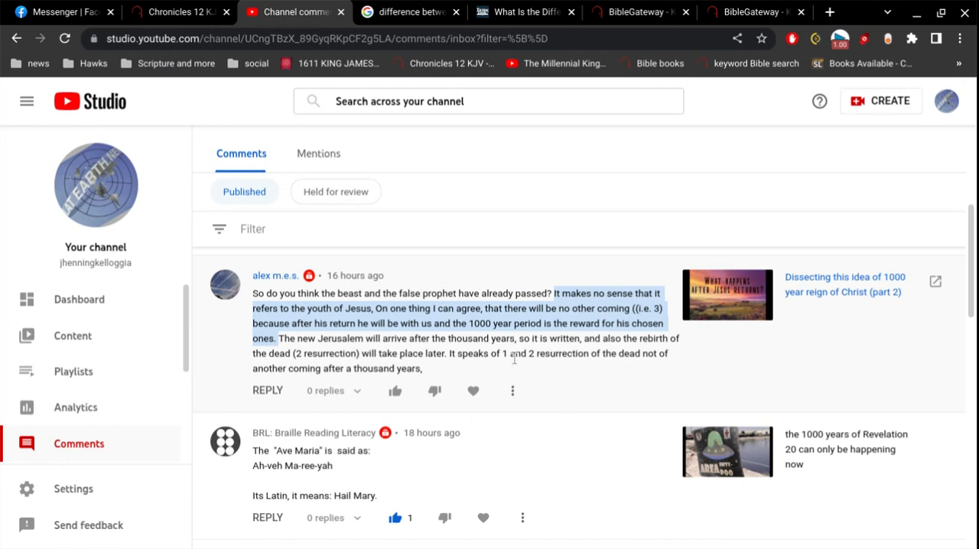
pyautogui.moveTo(495, 371)
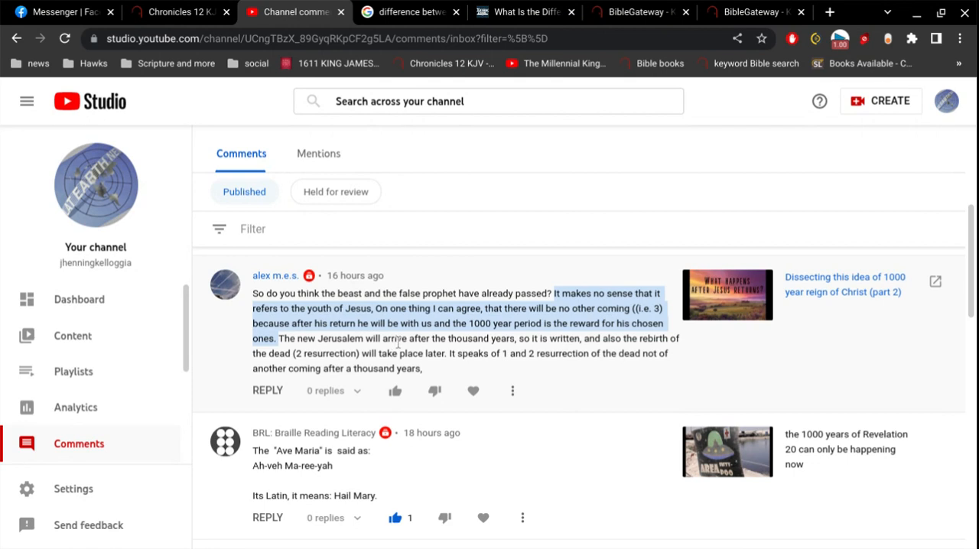
pyautogui.moveTo(616, 324)
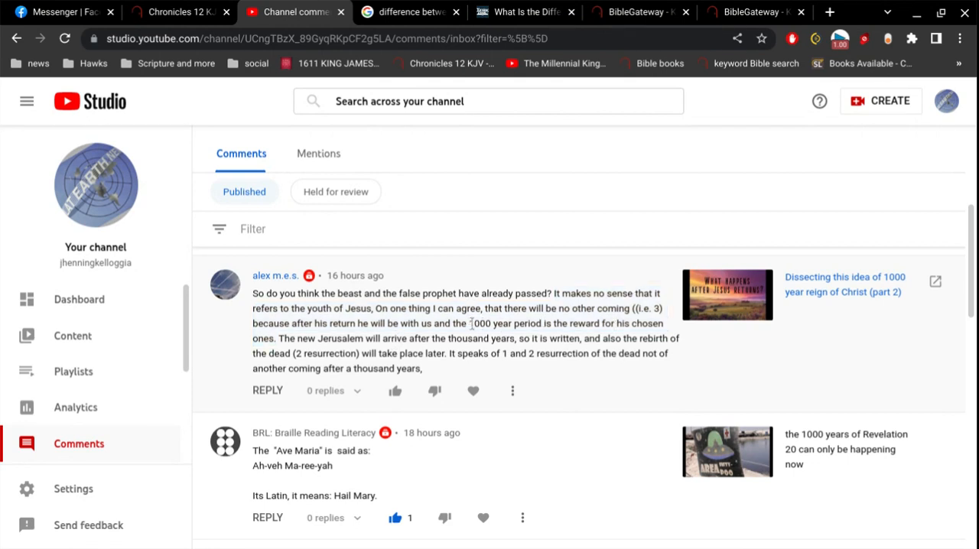
# Step: Highlight '1000 year period is the reward for his chosen ones.' in the comment
pyautogui.moveTo(470, 323); pyautogui.dragTo(277, 338)
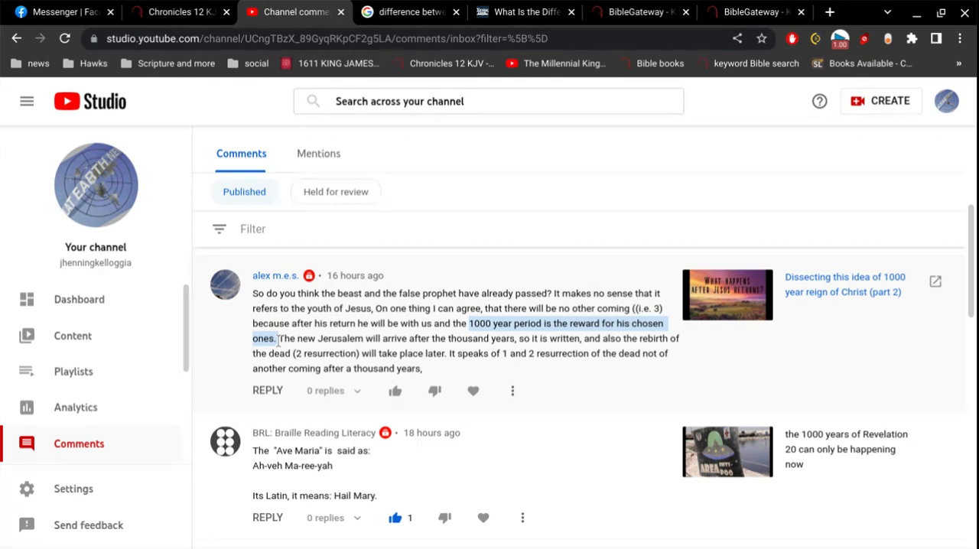
pyautogui.moveTo(482, 350)
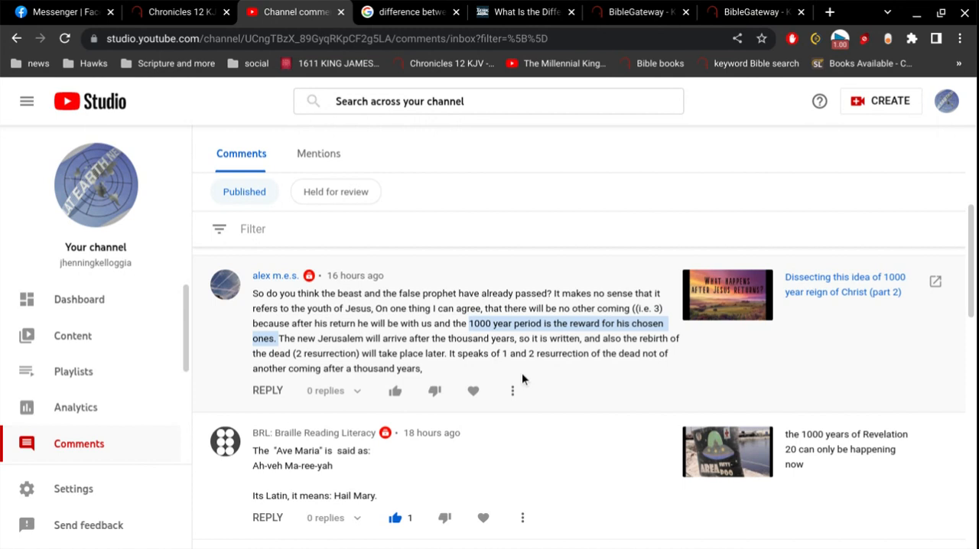
pyautogui.moveTo(638, 12)
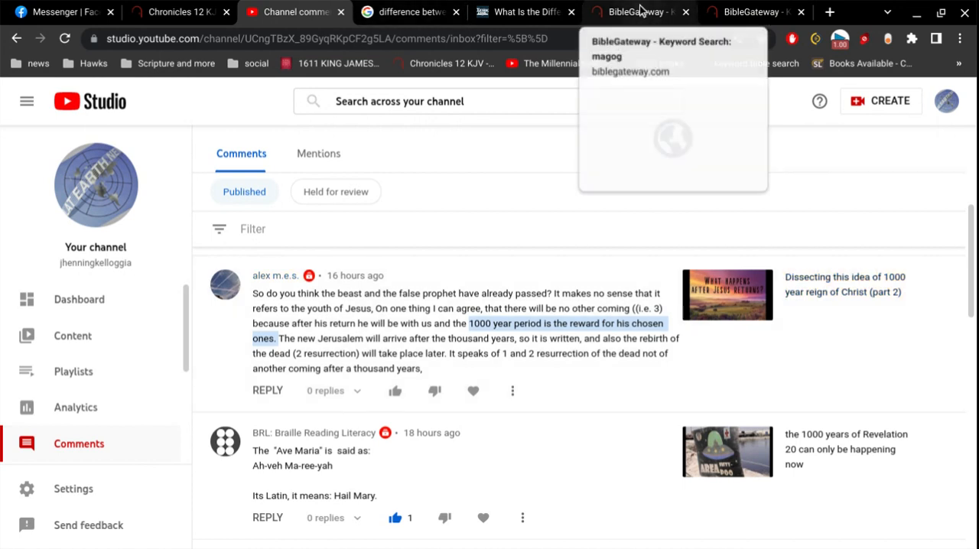
# Step: Search KJV for 'first resurrection' and 'second resurrection' (Revelation 20:5–6), then reopen magog results
pyautogui.click(639, 11)
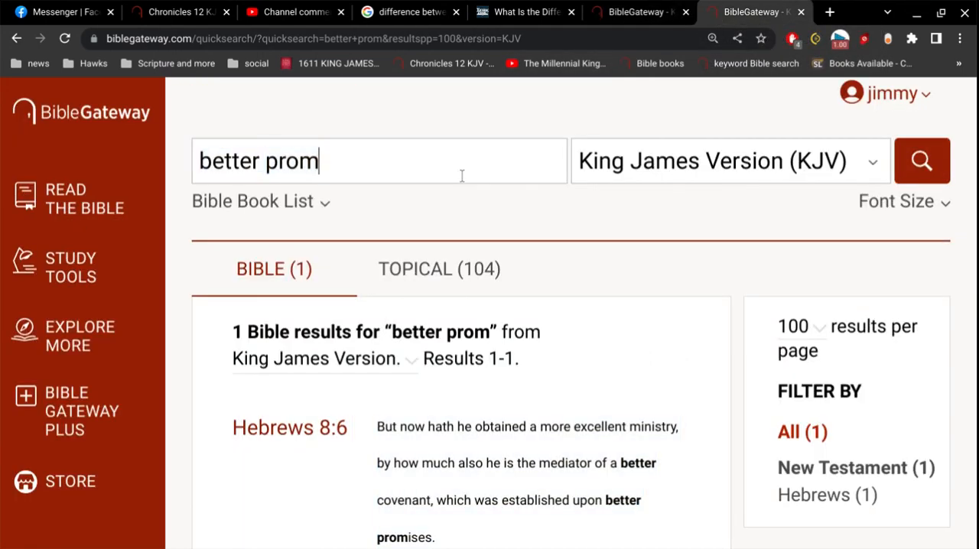
pyautogui.write('f')
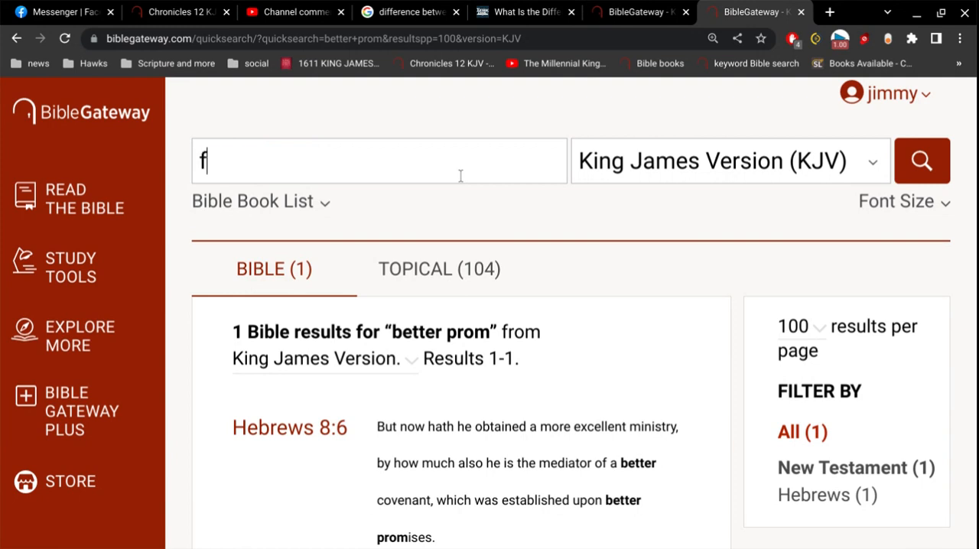
pyautogui.write('irst resurrection')
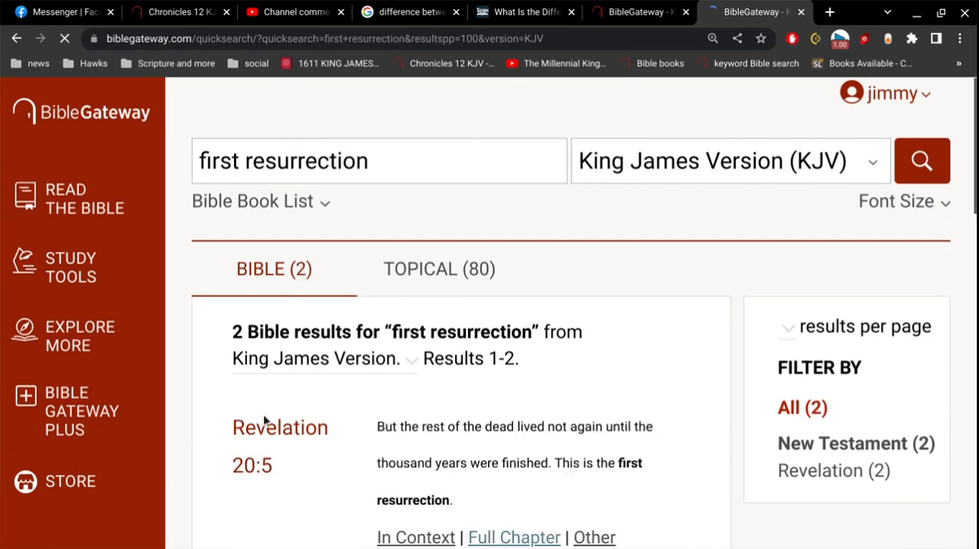
pyautogui.scroll(-3)
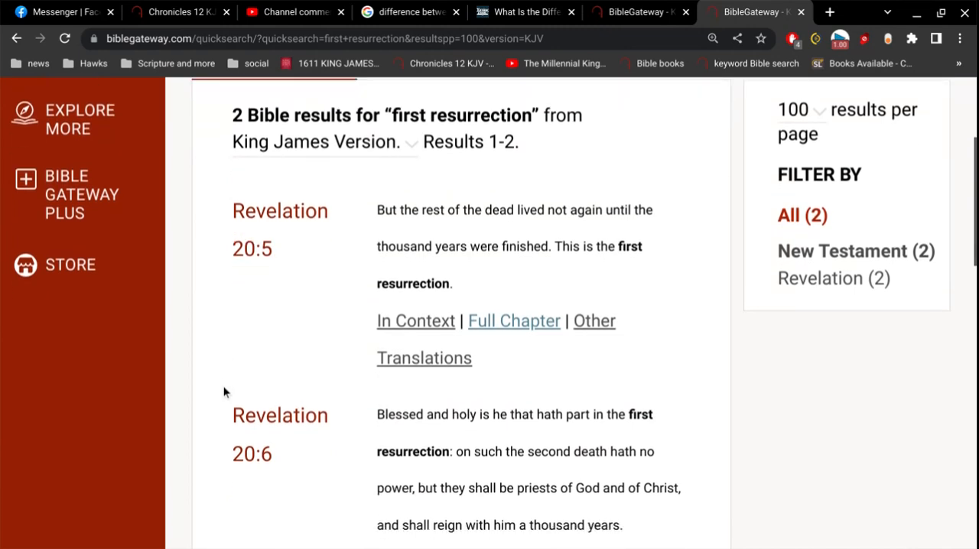
pyautogui.scroll(-3)
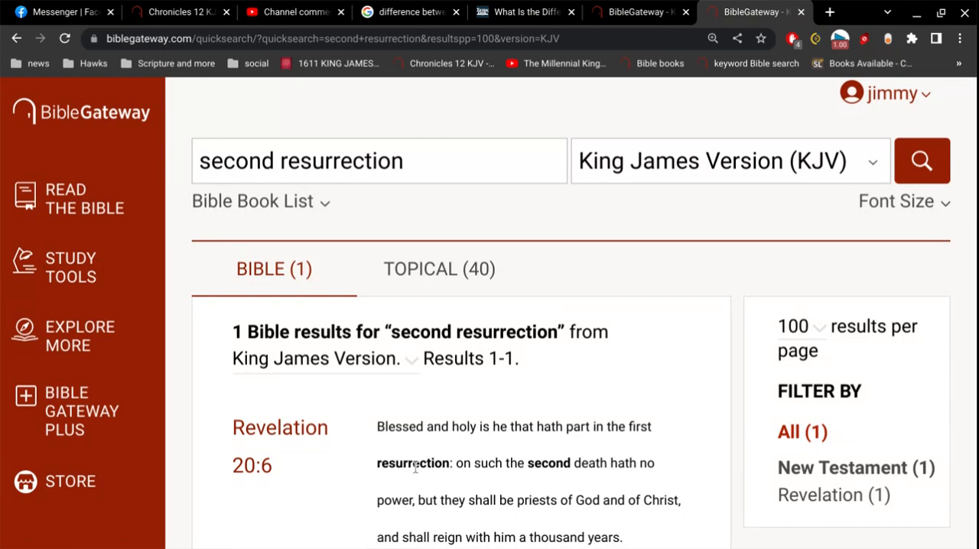
pyautogui.moveTo(3, 83)
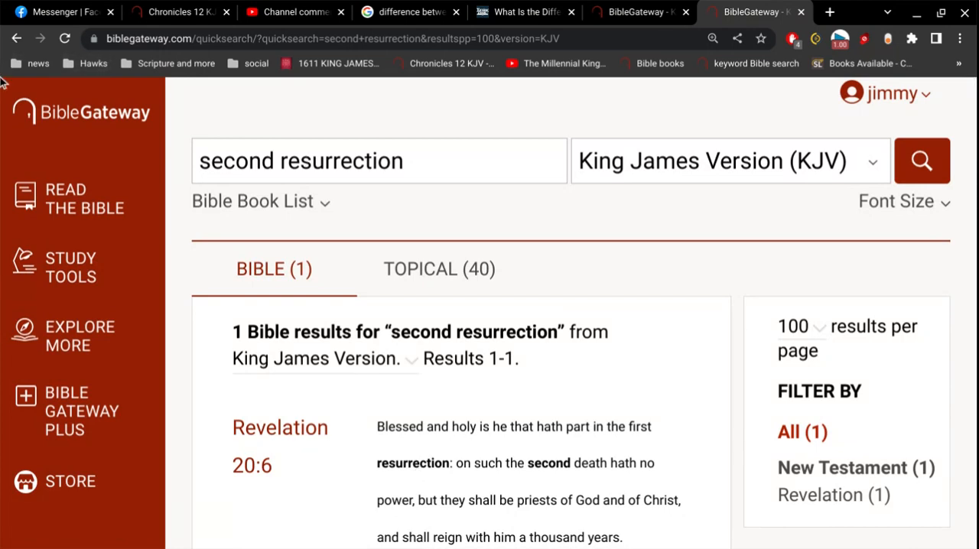
pyautogui.click(17, 38)
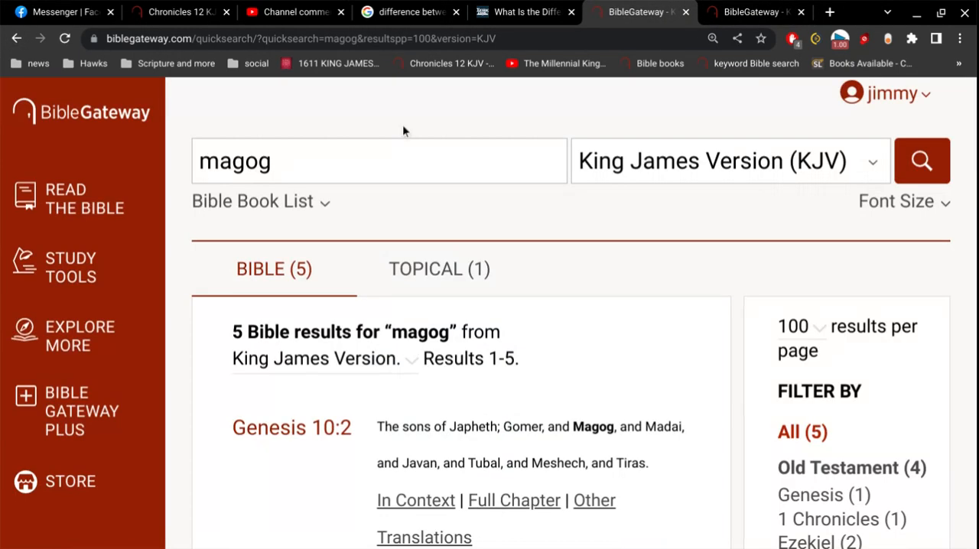
# Step: Search the KJV for 'everlast some' and scroll to the Daniel 12:2 result
pyautogui.write('w')
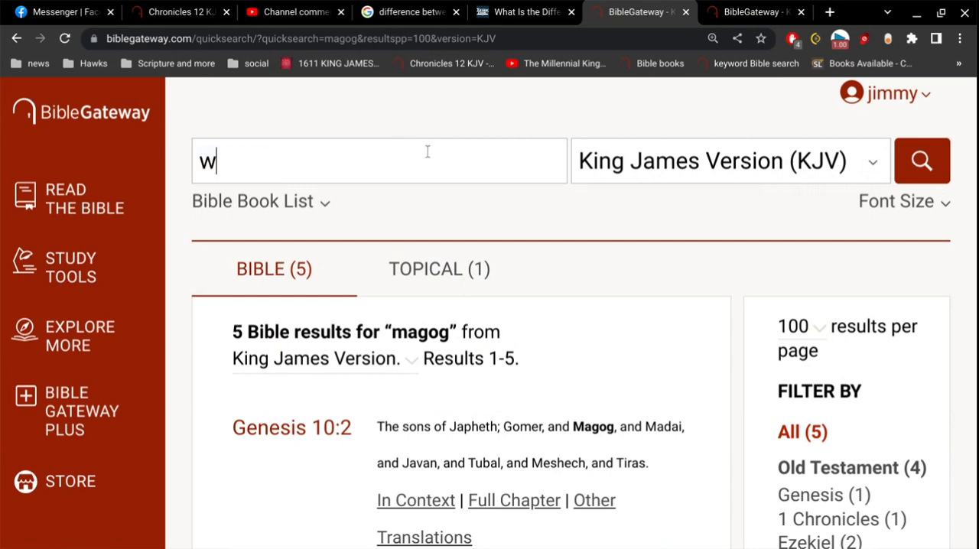
pyautogui.write('everlast')
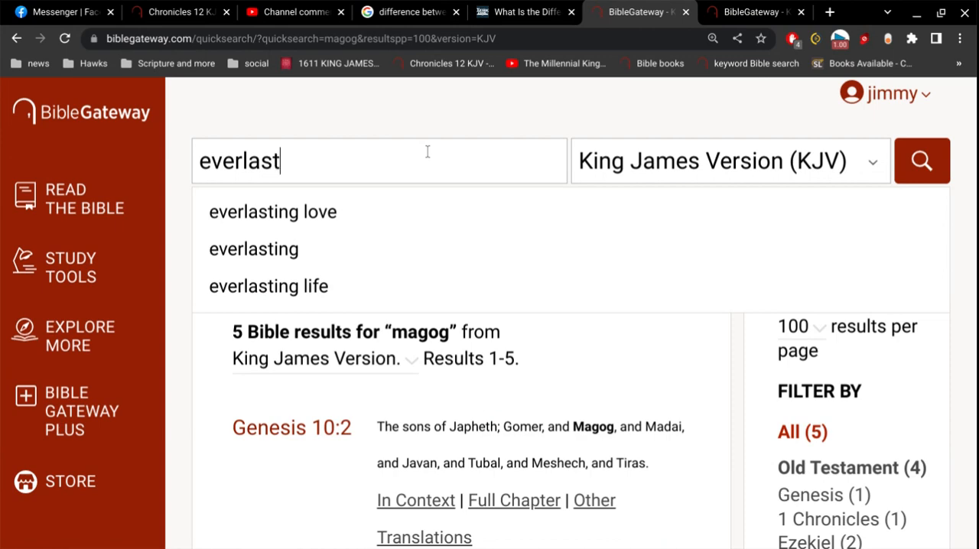
pyautogui.write('some')
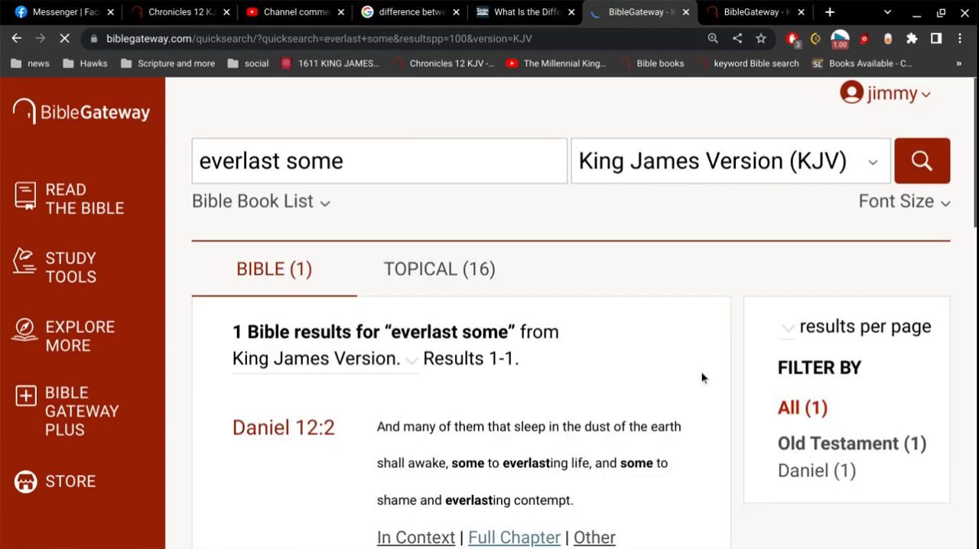
pyautogui.scroll(-3)
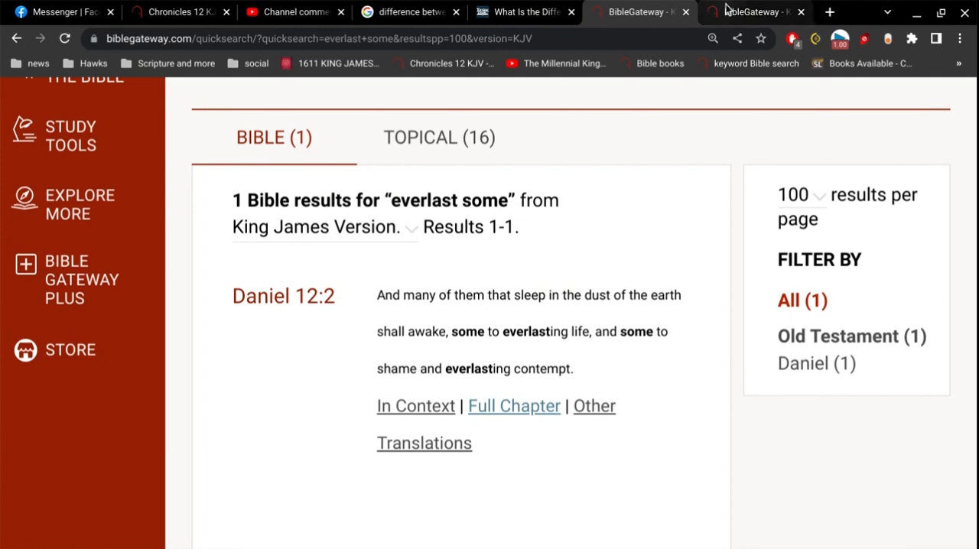
# Step: Return to the first resurrection results, search 'trump r', and open Chronicles 12 KJV
pyautogui.click(754, 11)
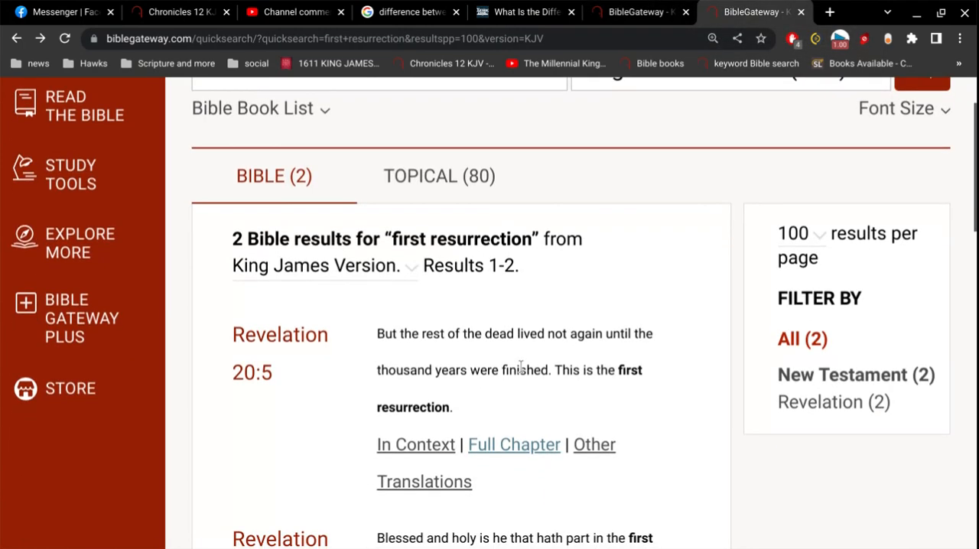
pyautogui.scroll(-3)
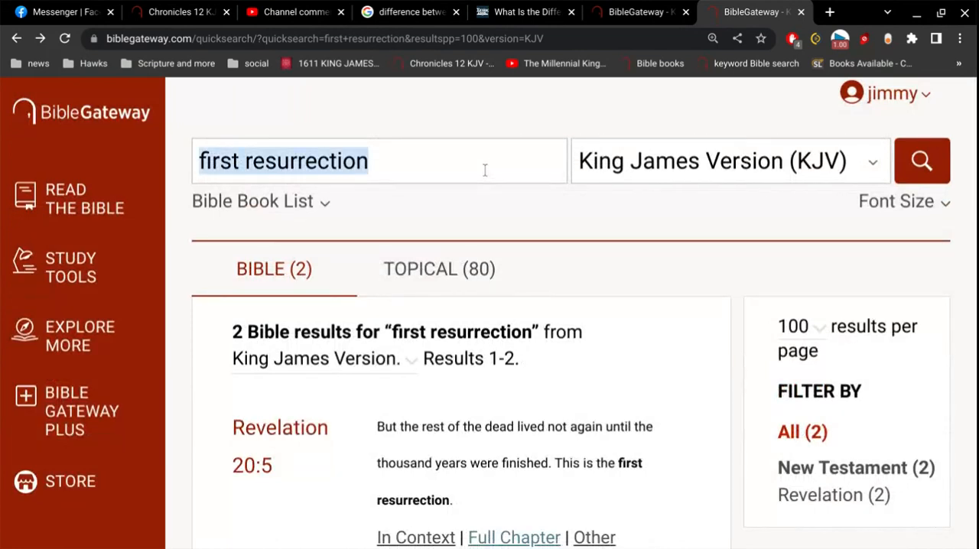
pyautogui.write('trump r')
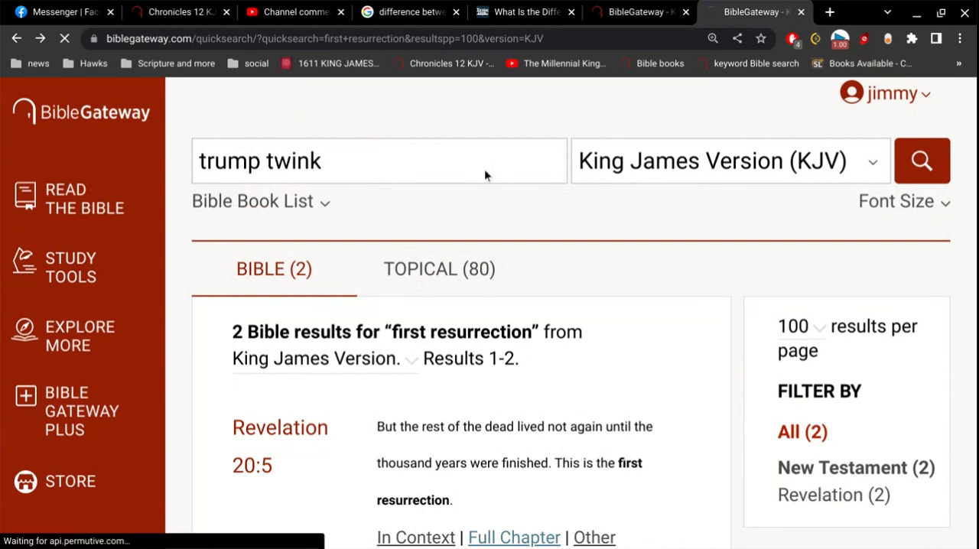
pyautogui.click(921, 161)
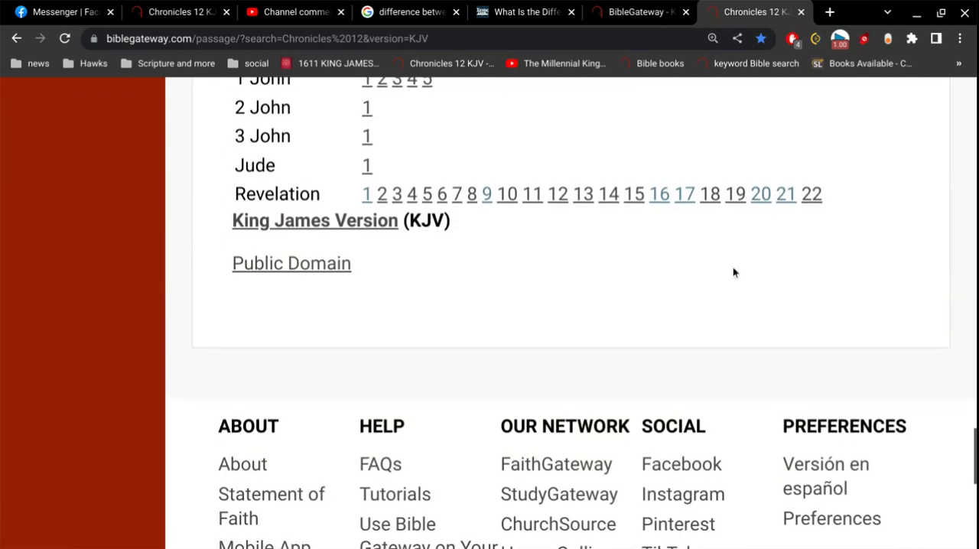
# Step: Open Revelation 20 KJV and highlight verse 15 about the book of life
pyautogui.click(760, 194)
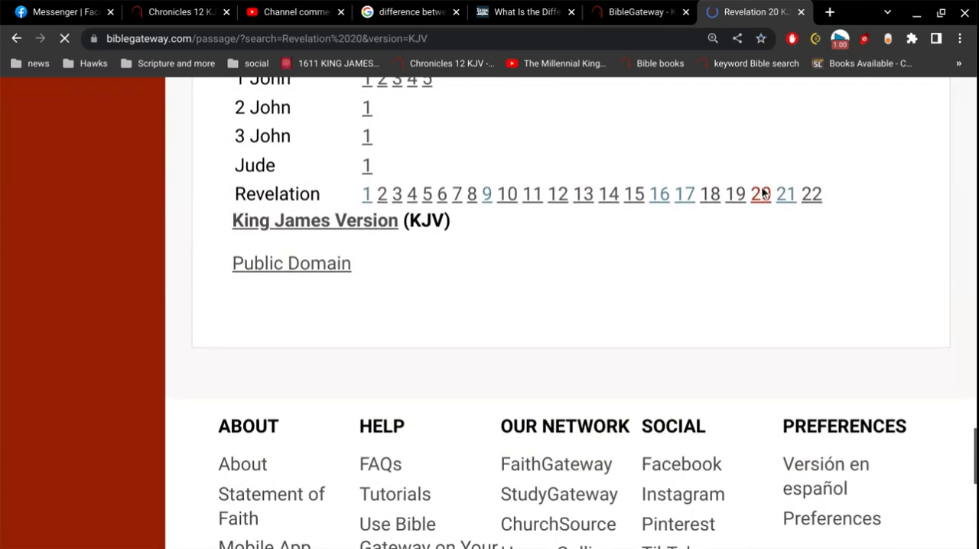
pyautogui.click(760, 193)
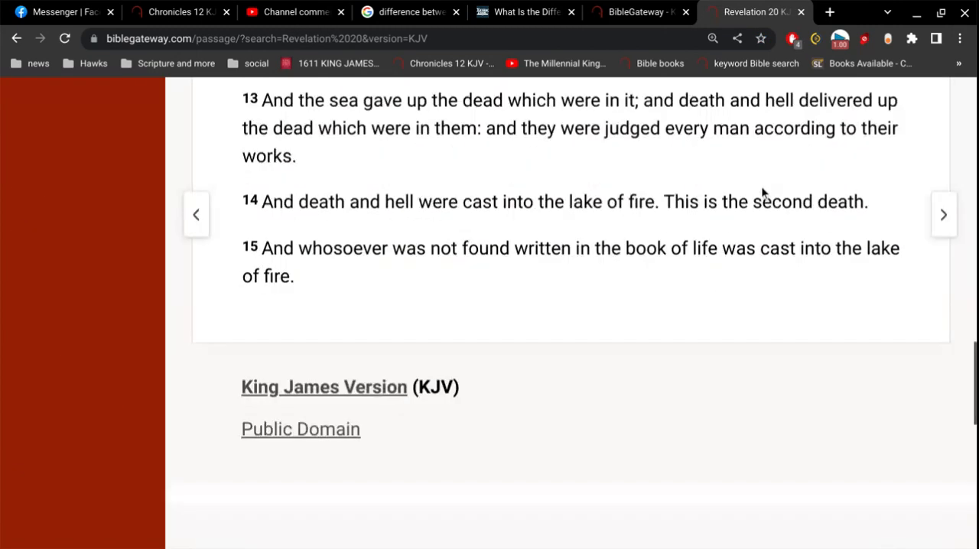
pyautogui.moveTo(242, 248); pyautogui.dragTo(295, 276)
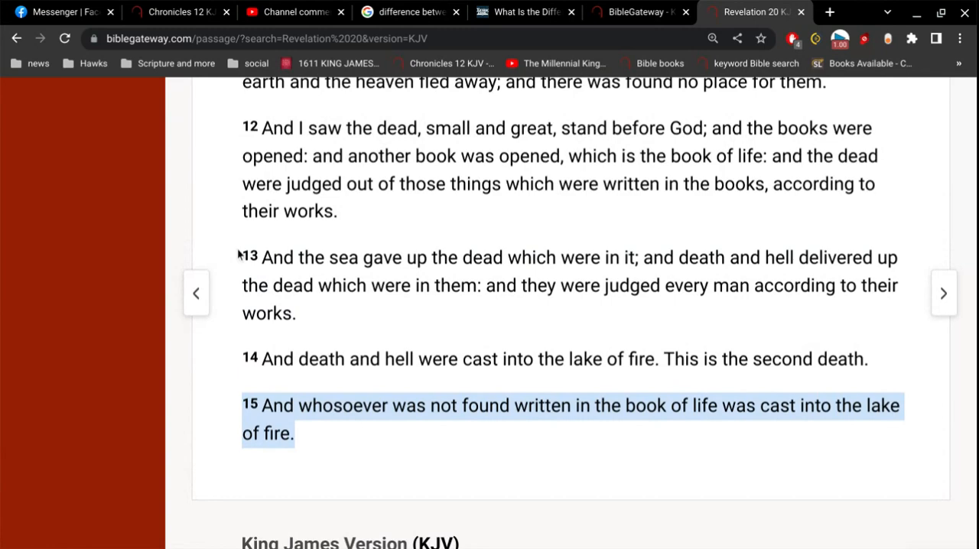
pyautogui.moveTo(529, 213)
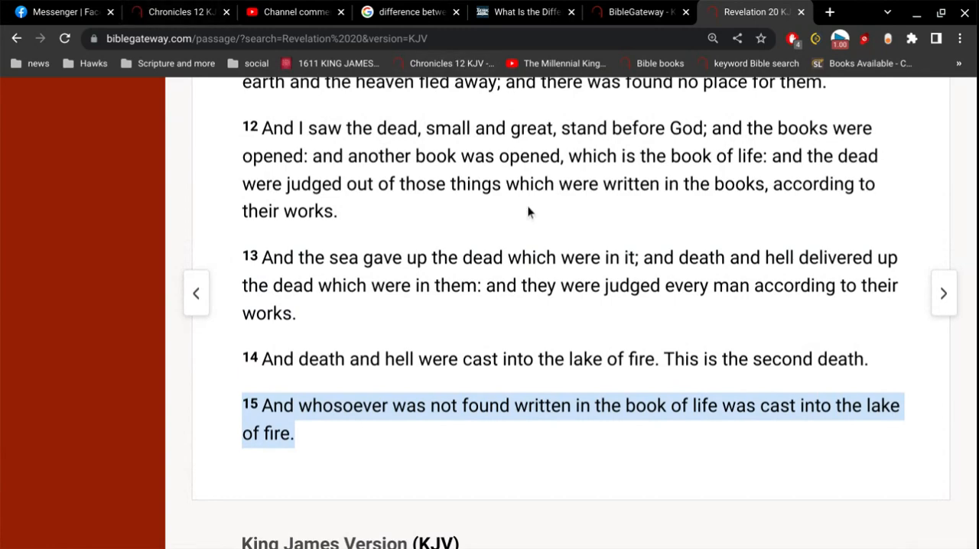
pyautogui.scroll(-3)
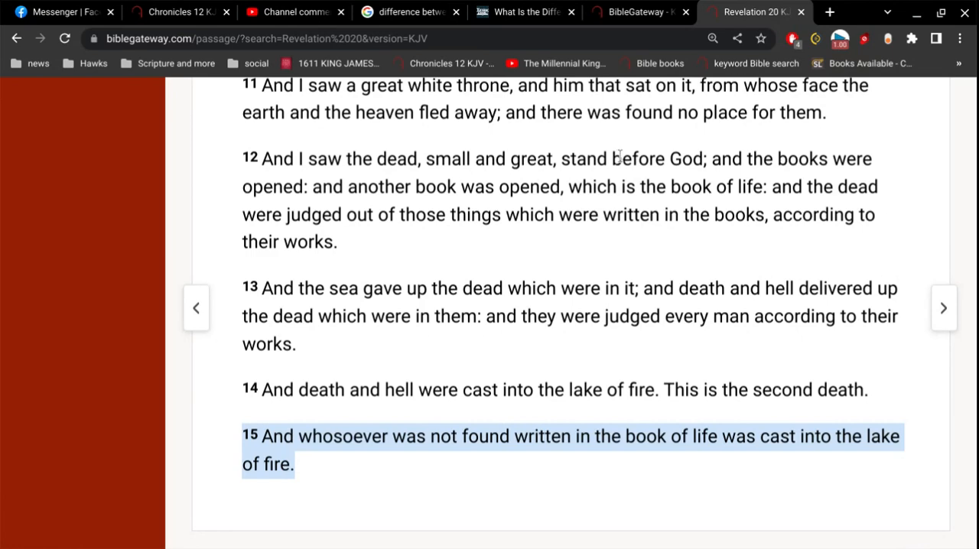
pyautogui.scroll(-3)
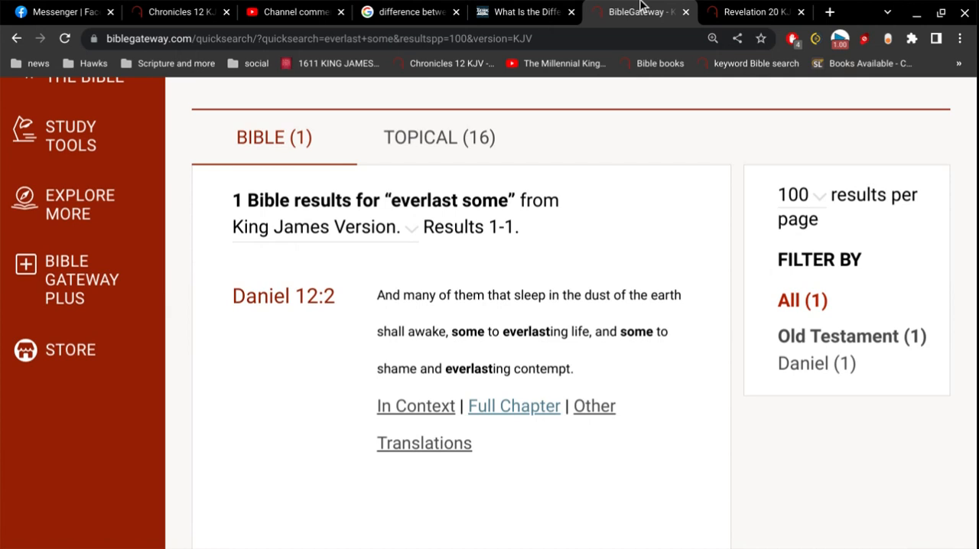
pyautogui.moveTo(678, 283)
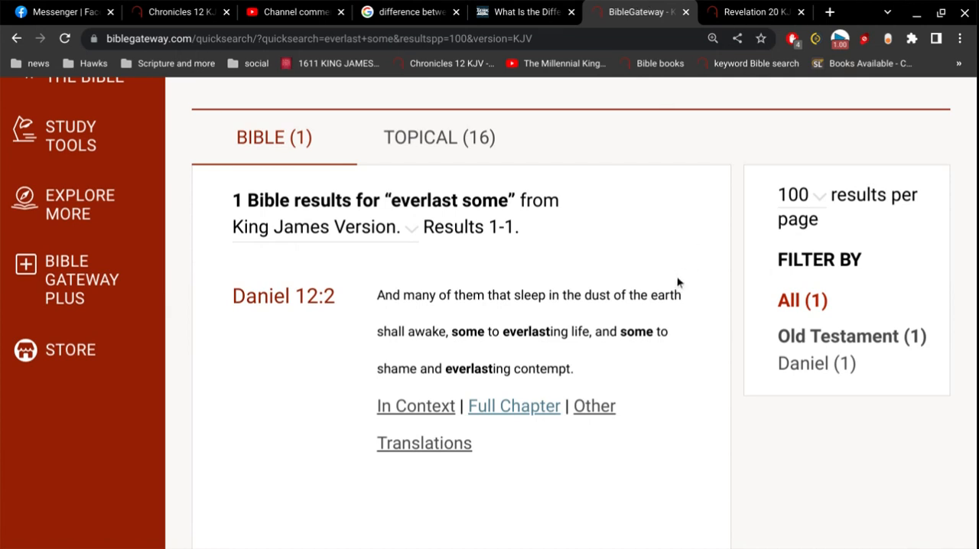
pyautogui.moveTo(631, 362)
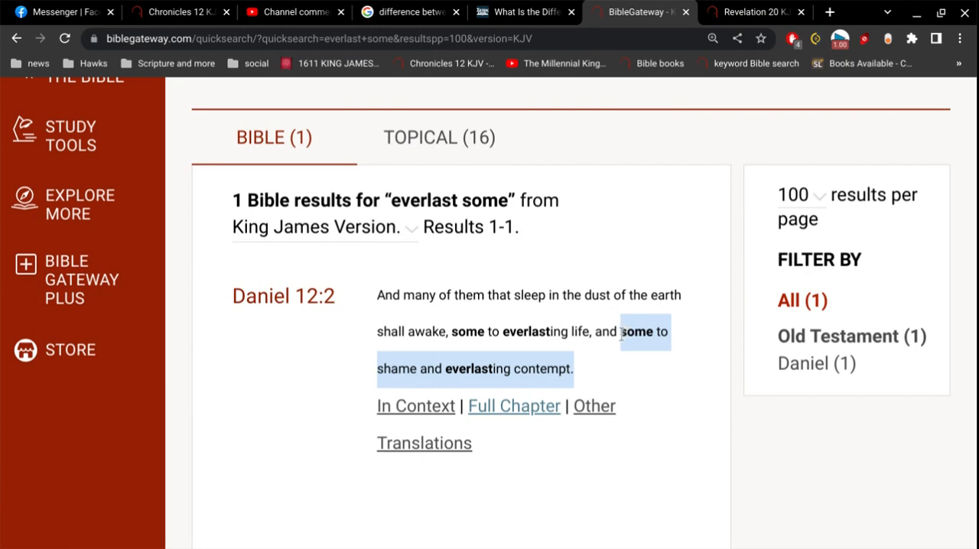
pyautogui.moveTo(596, 257)
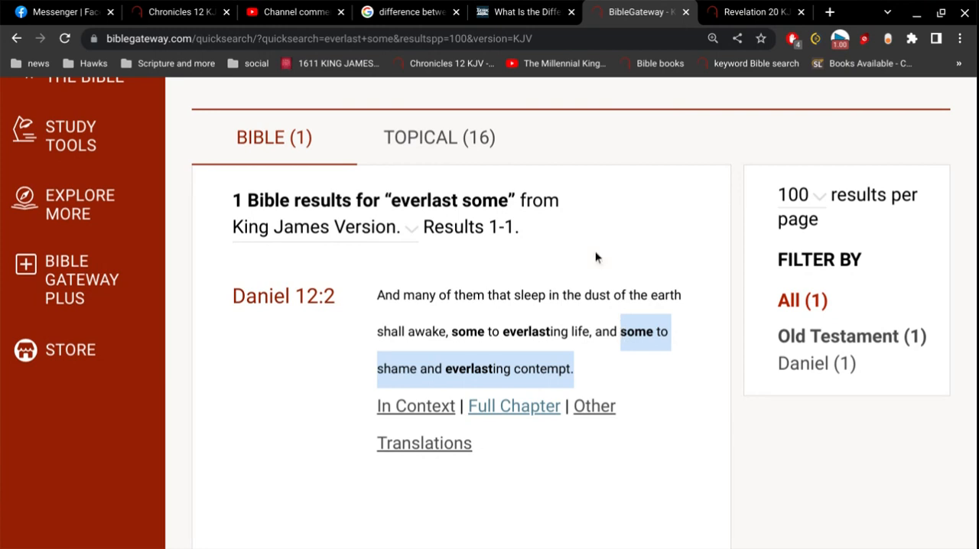
pyautogui.moveTo(607, 427)
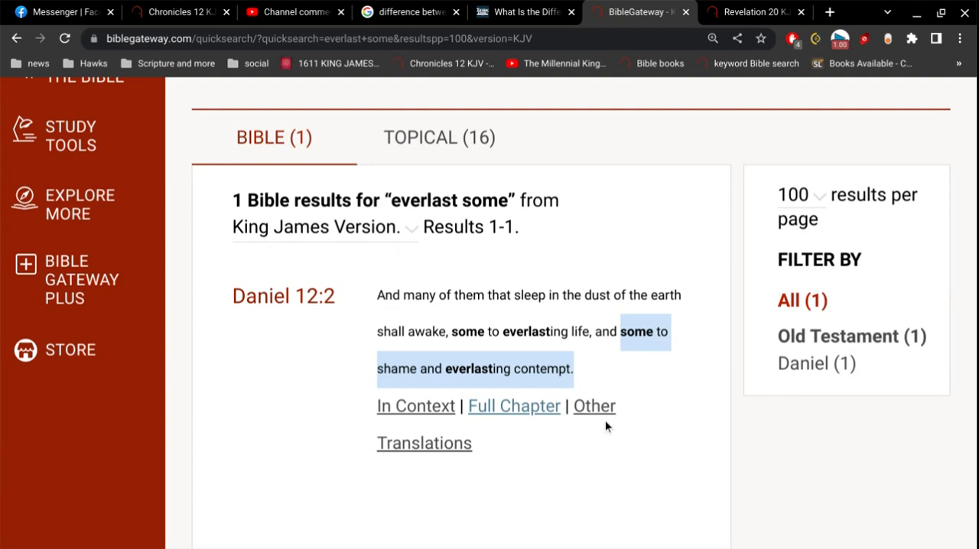
# Step: Switch back to the YouTube Studio channel comments tab
pyautogui.click(295, 12)
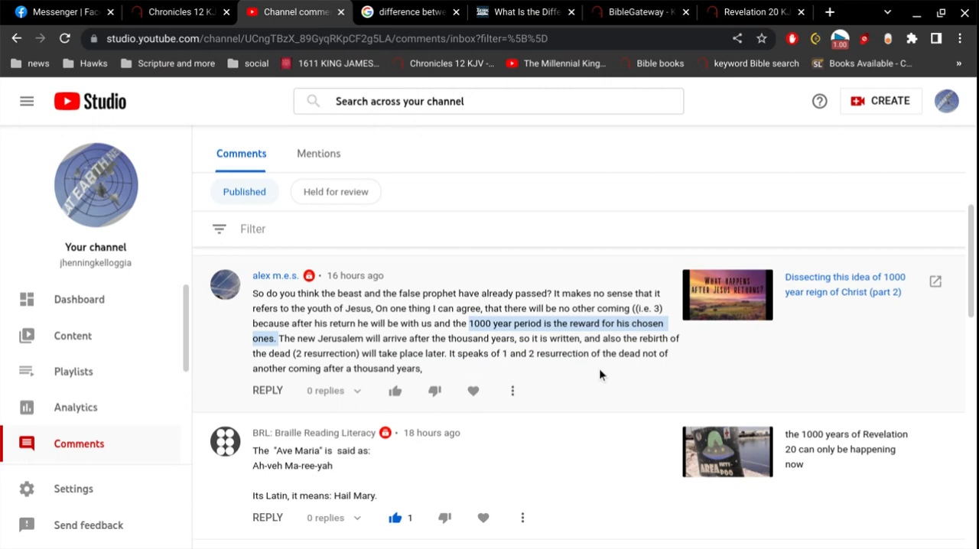
pyautogui.moveTo(589, 374)
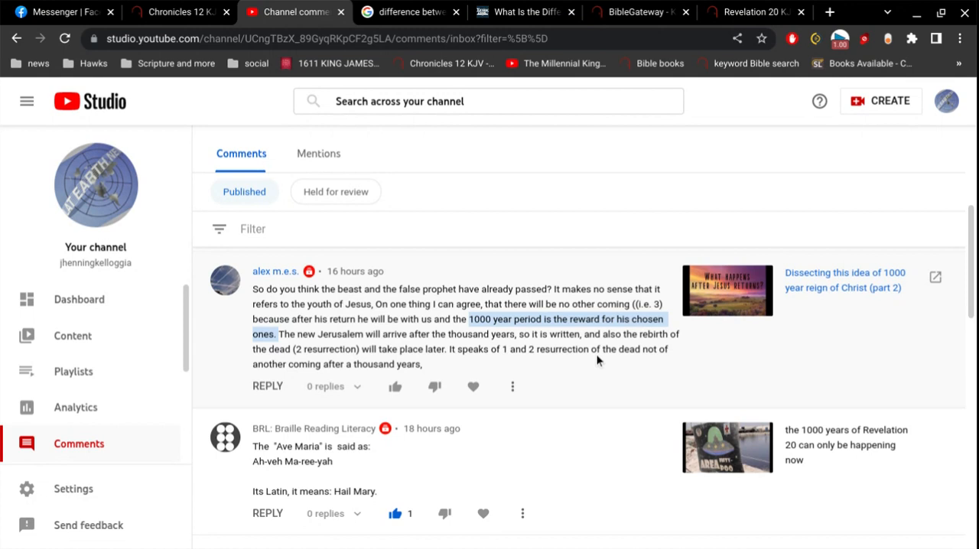
pyautogui.scroll(-3)
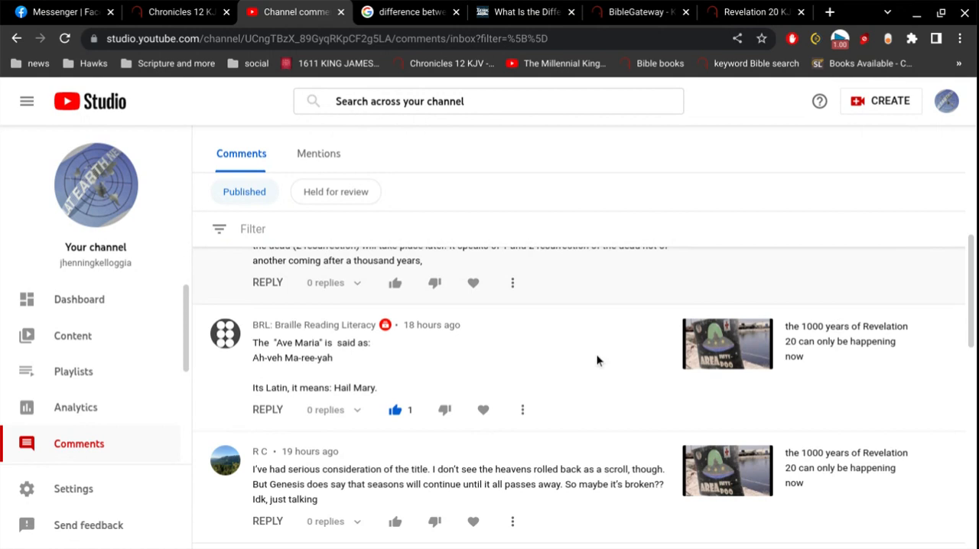
pyautogui.scroll(-3)
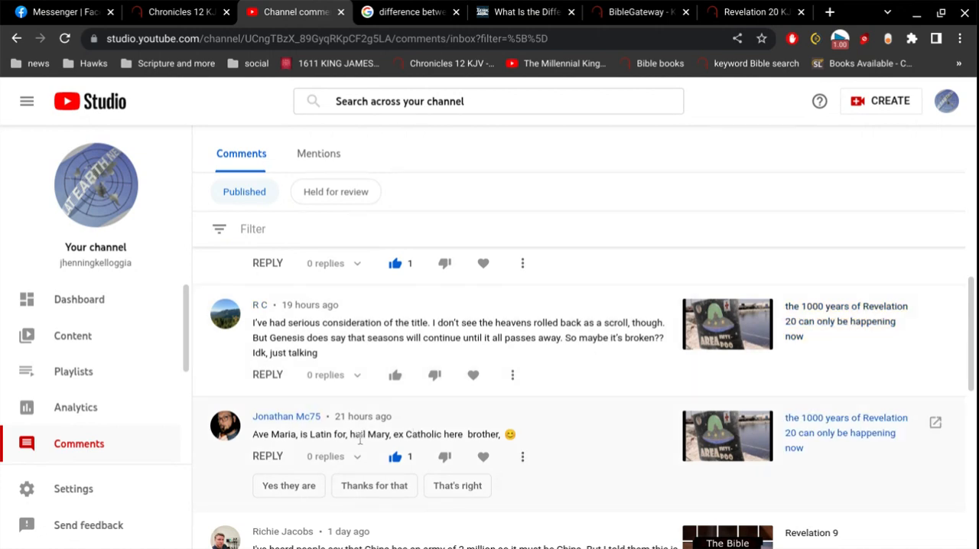
pyautogui.moveTo(561, 443)
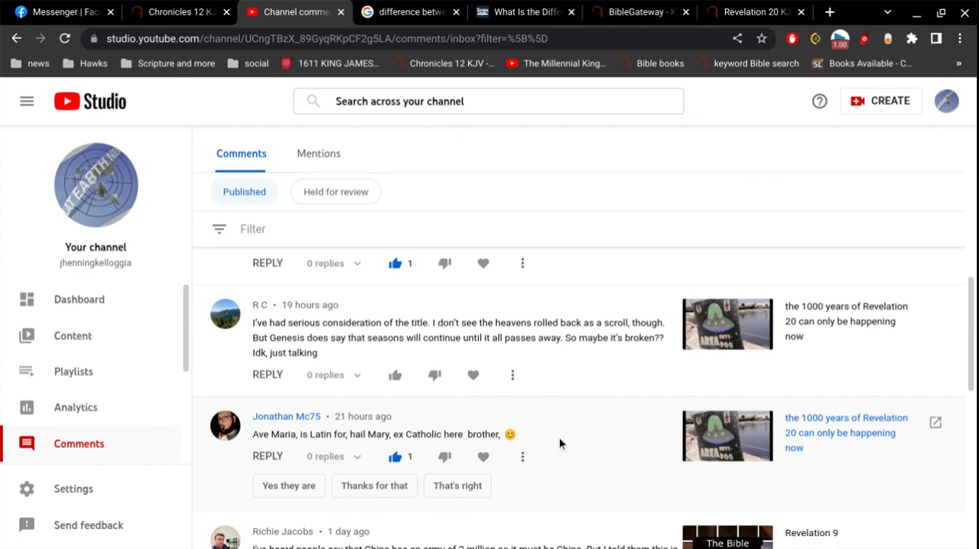
pyautogui.scroll(-3)
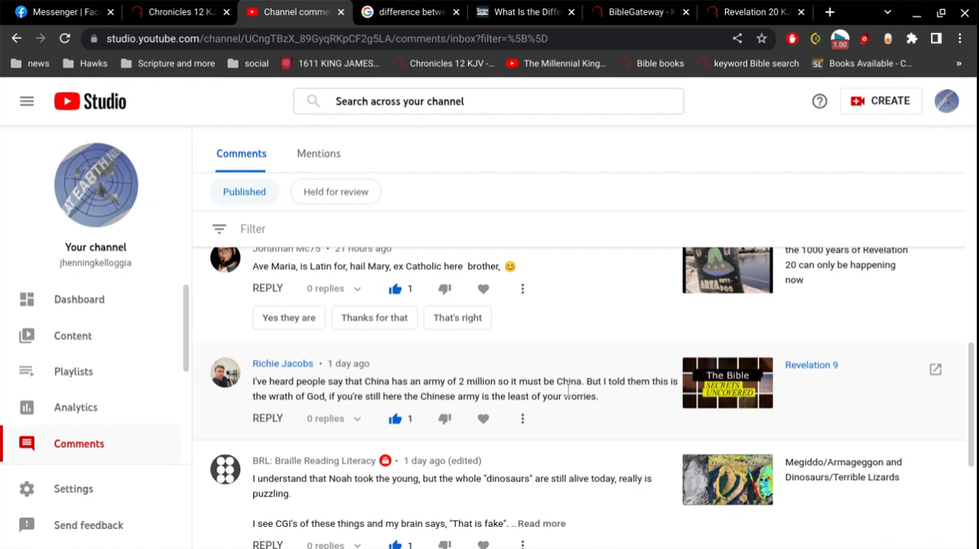
pyautogui.scroll(-3)
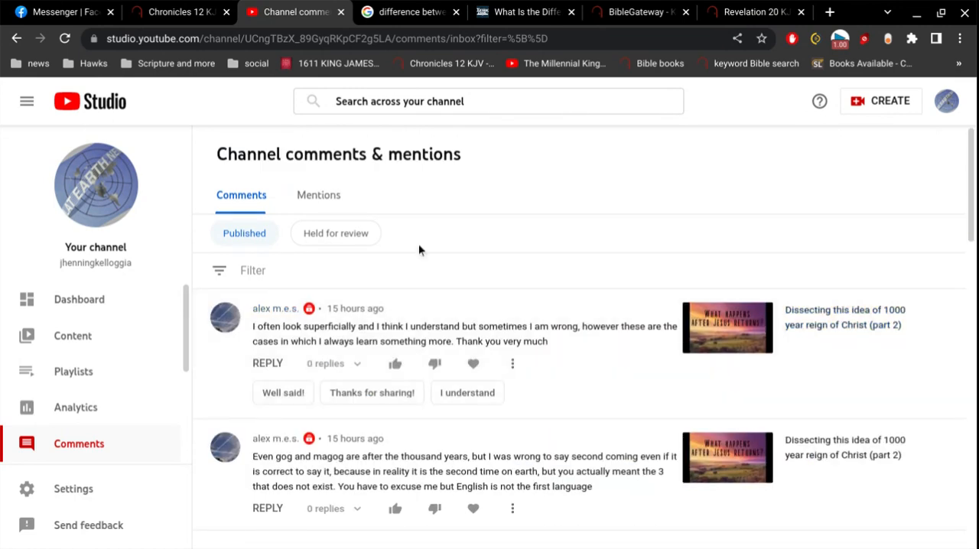
pyautogui.click(335, 232)
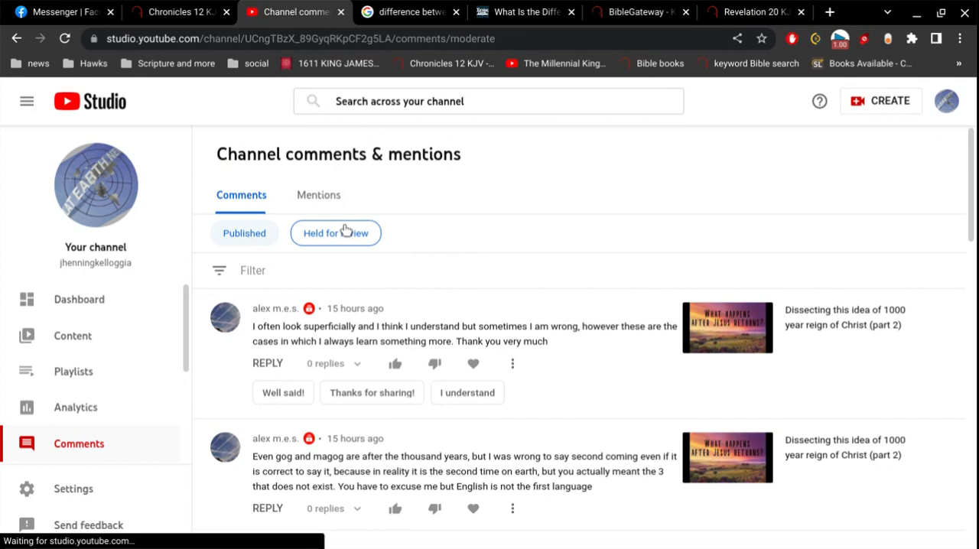
pyautogui.click(335, 233)
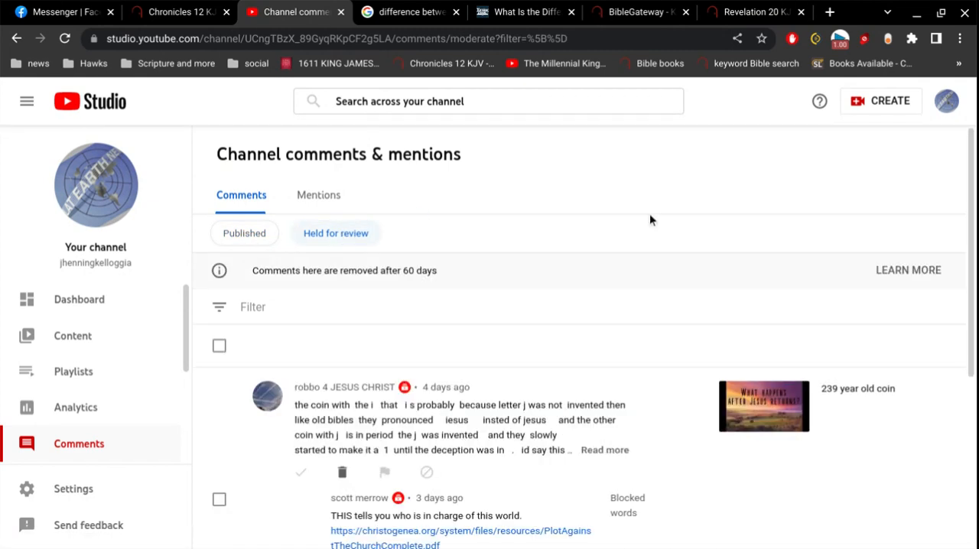
pyautogui.scroll(-3)
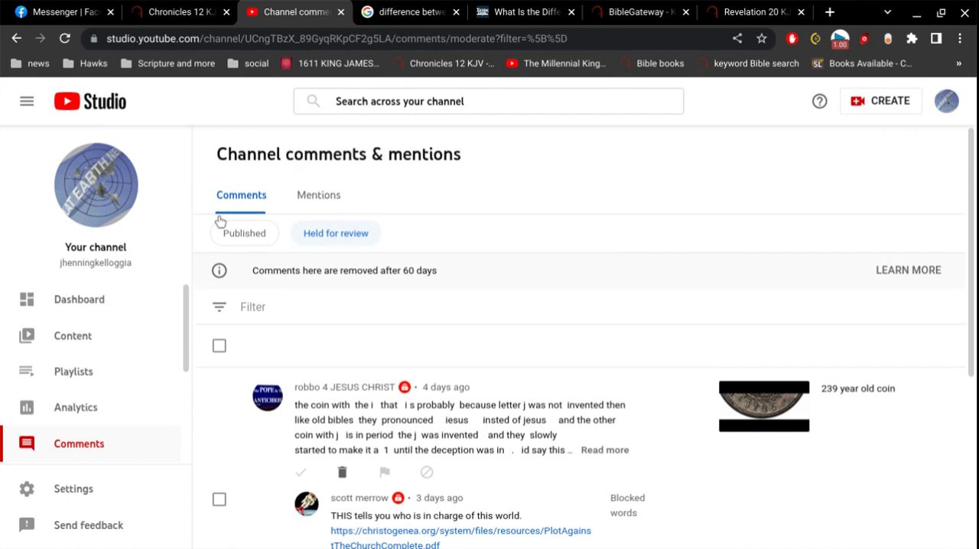
pyautogui.click(244, 233)
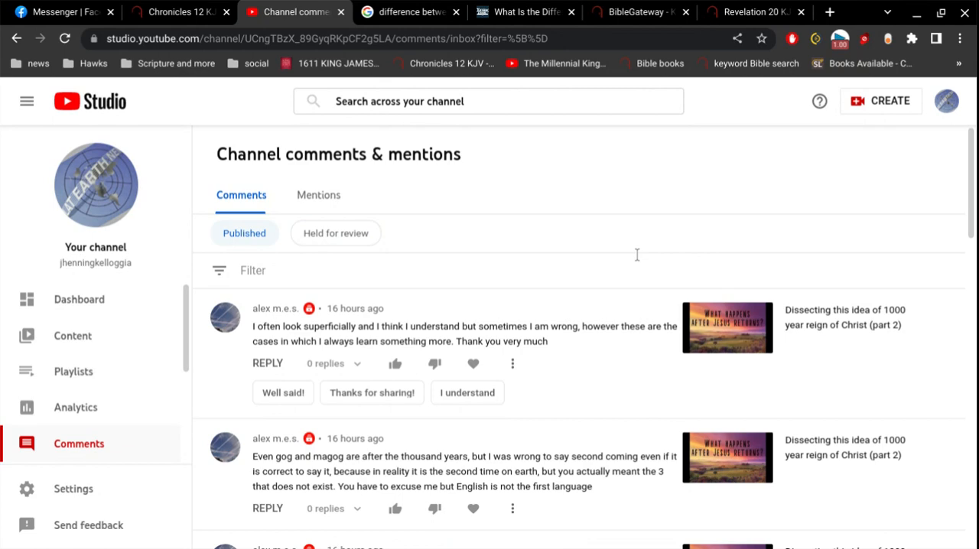
pyautogui.scroll(-3)
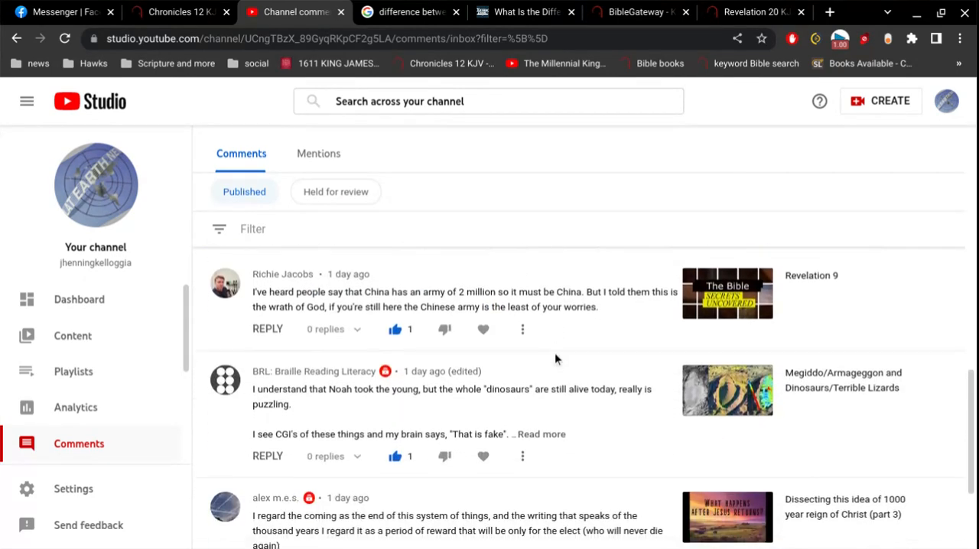
pyautogui.scroll(-3)
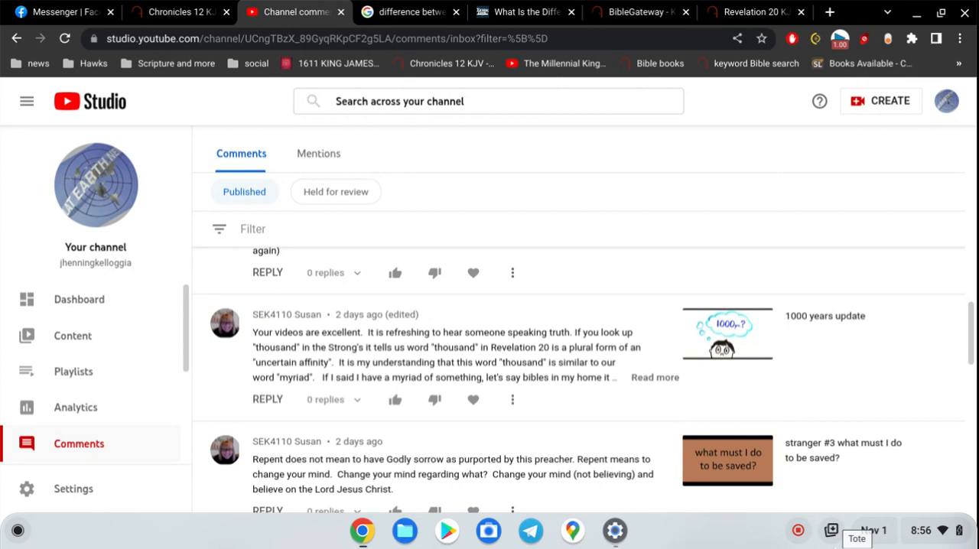
pyautogui.moveTo(774, 537)
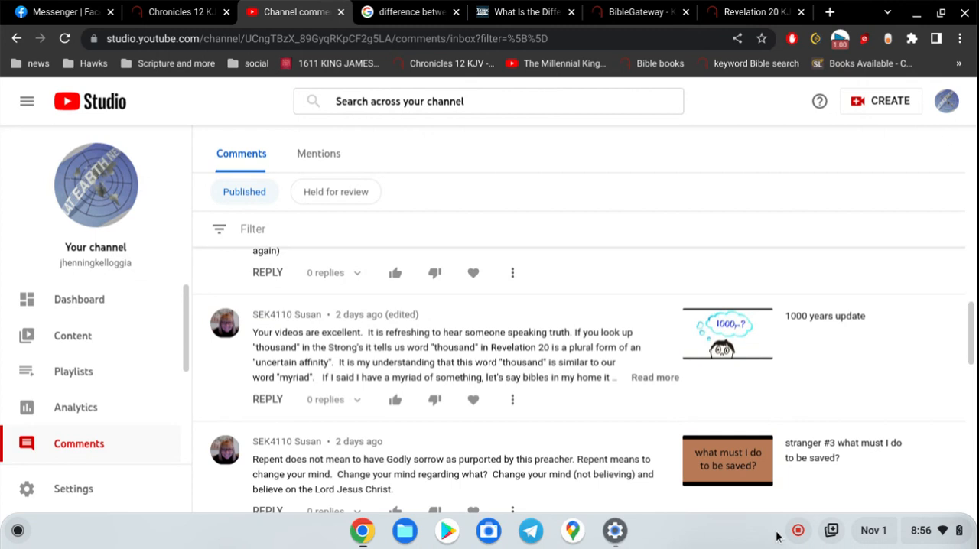
pyautogui.moveTo(776, 534)
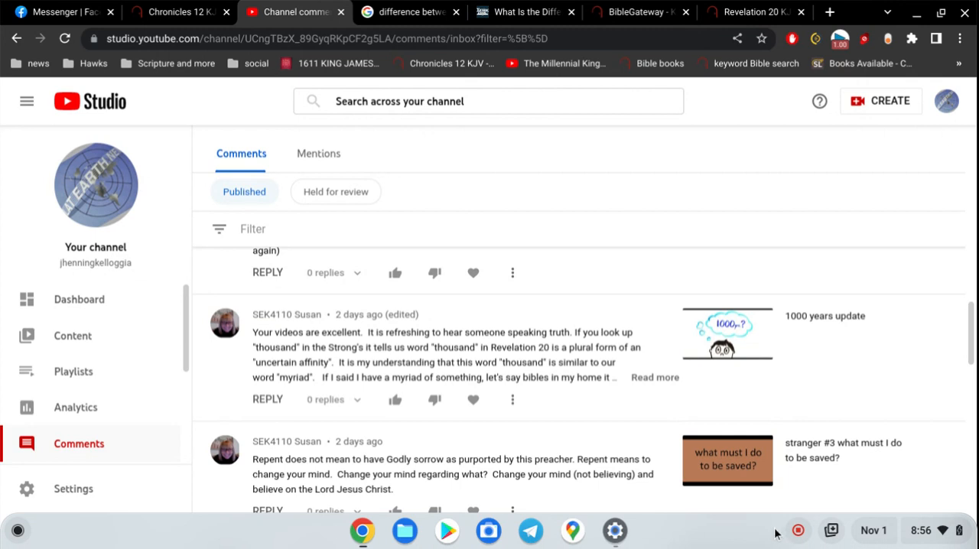